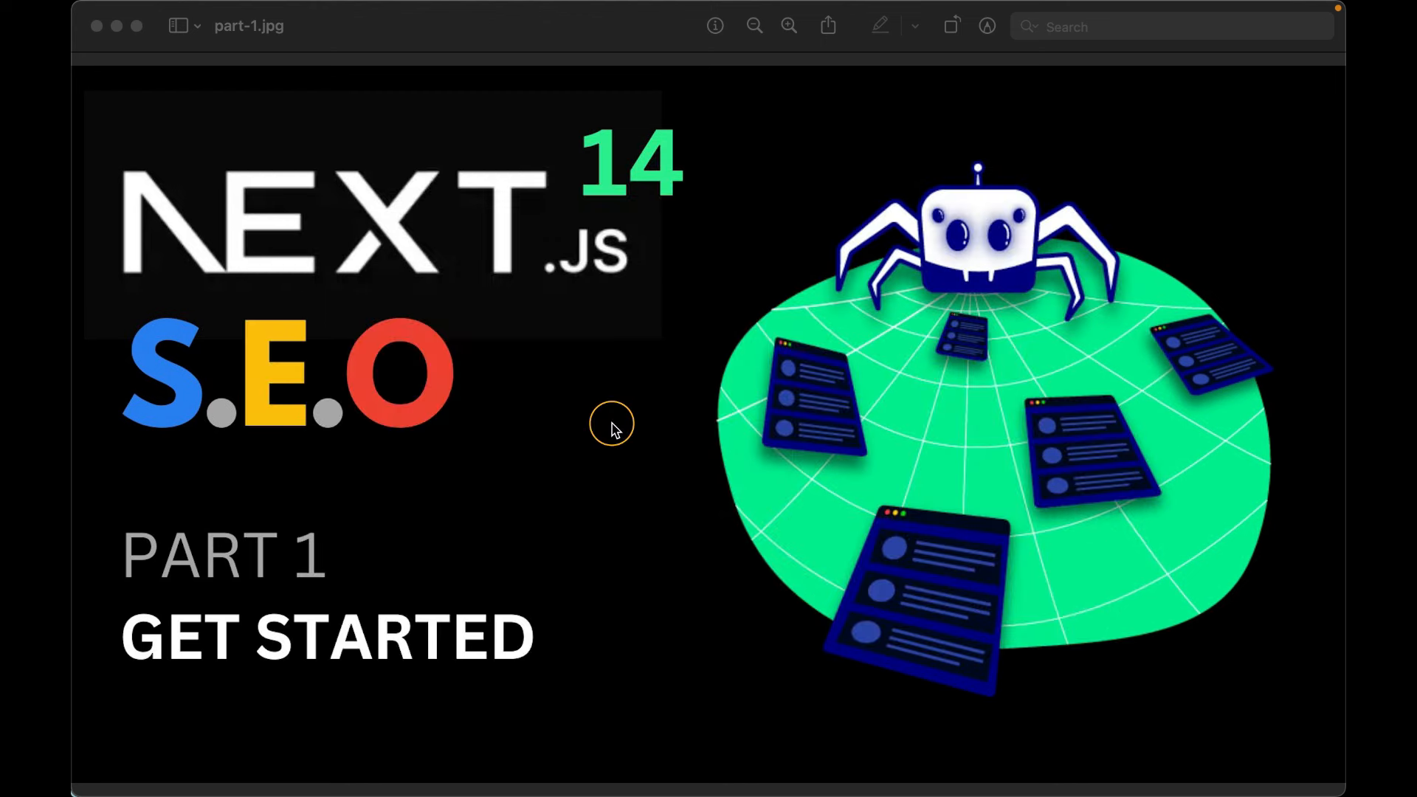
mouse_move(770, 540)
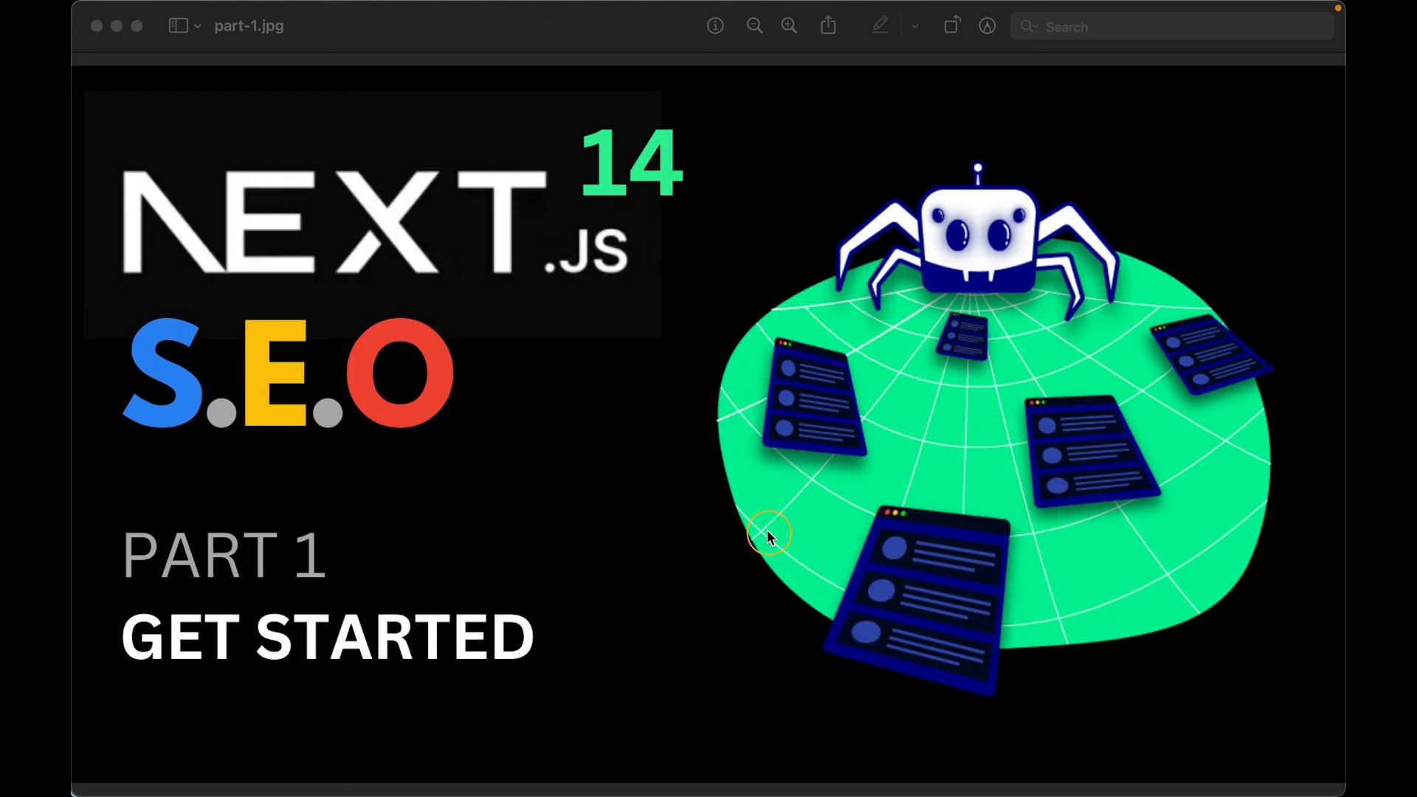
mouse_move(715, 521)
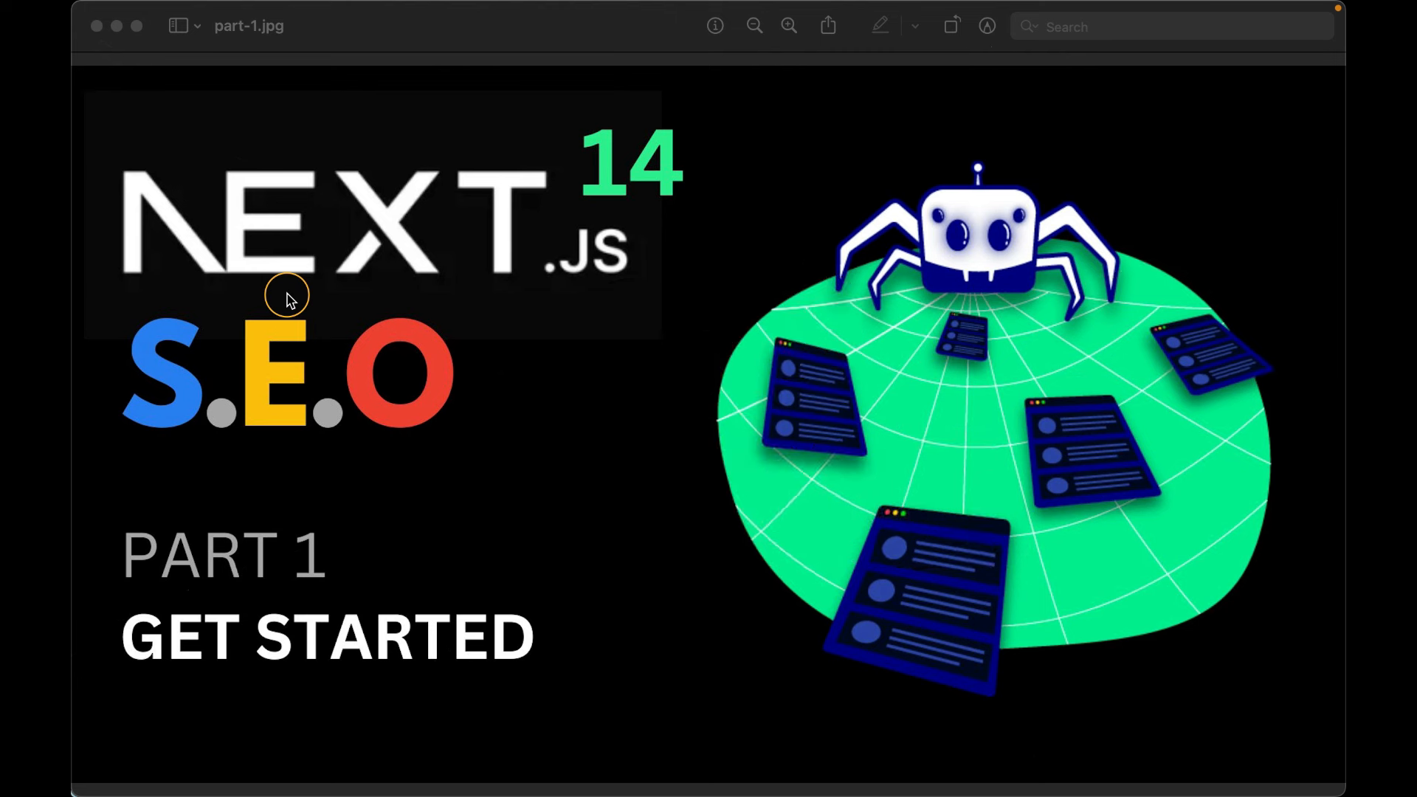
mouse_move(679, 416)
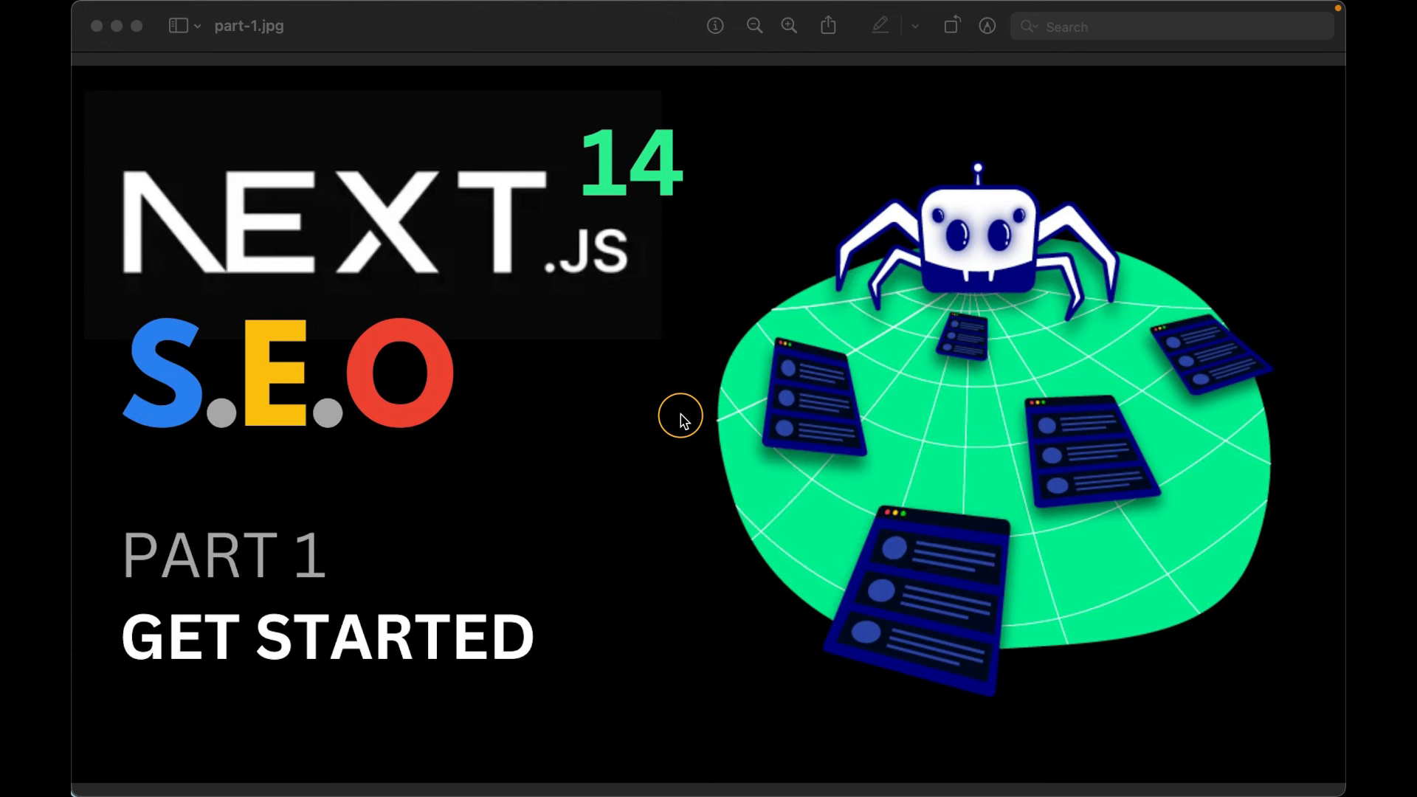
mouse_move(692, 429)
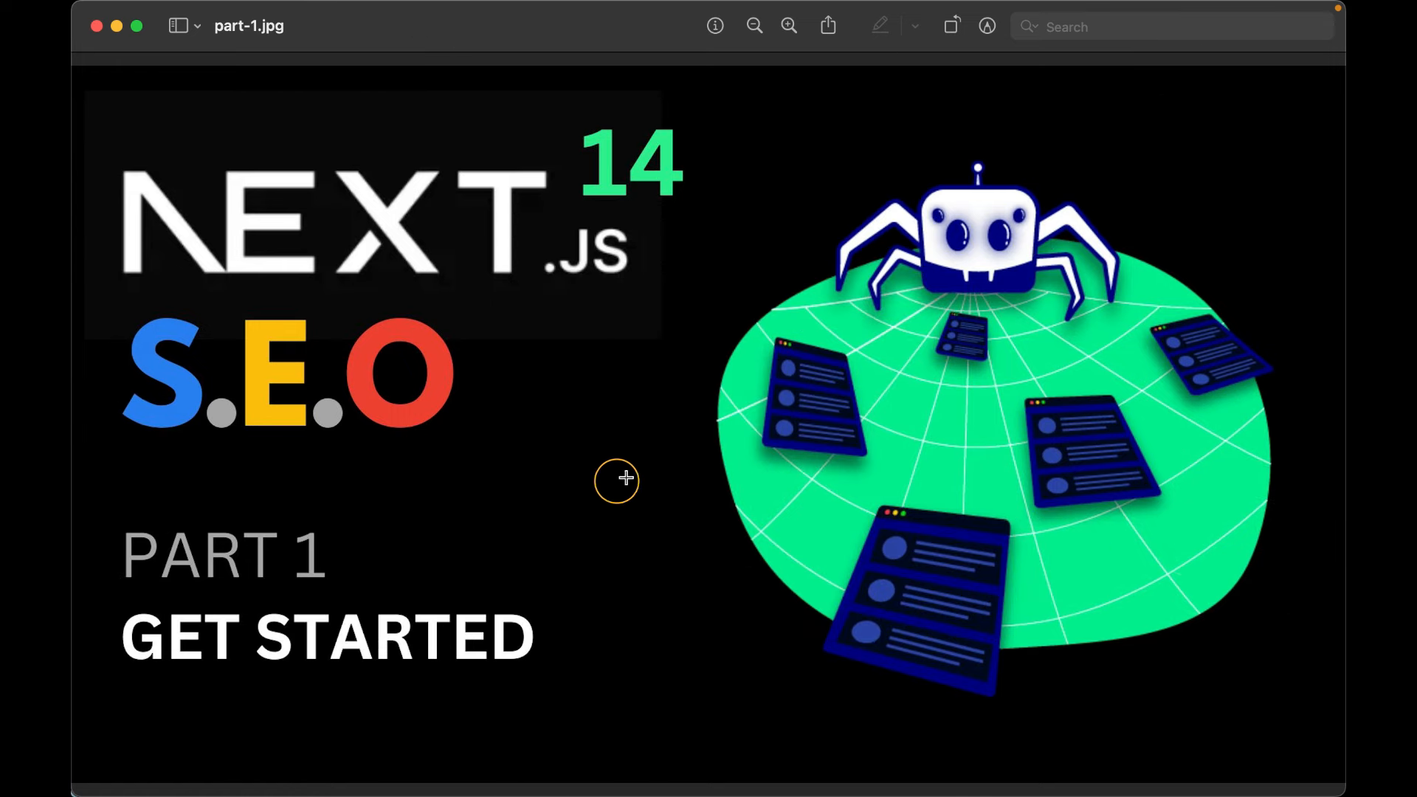
mouse_move(656, 477)
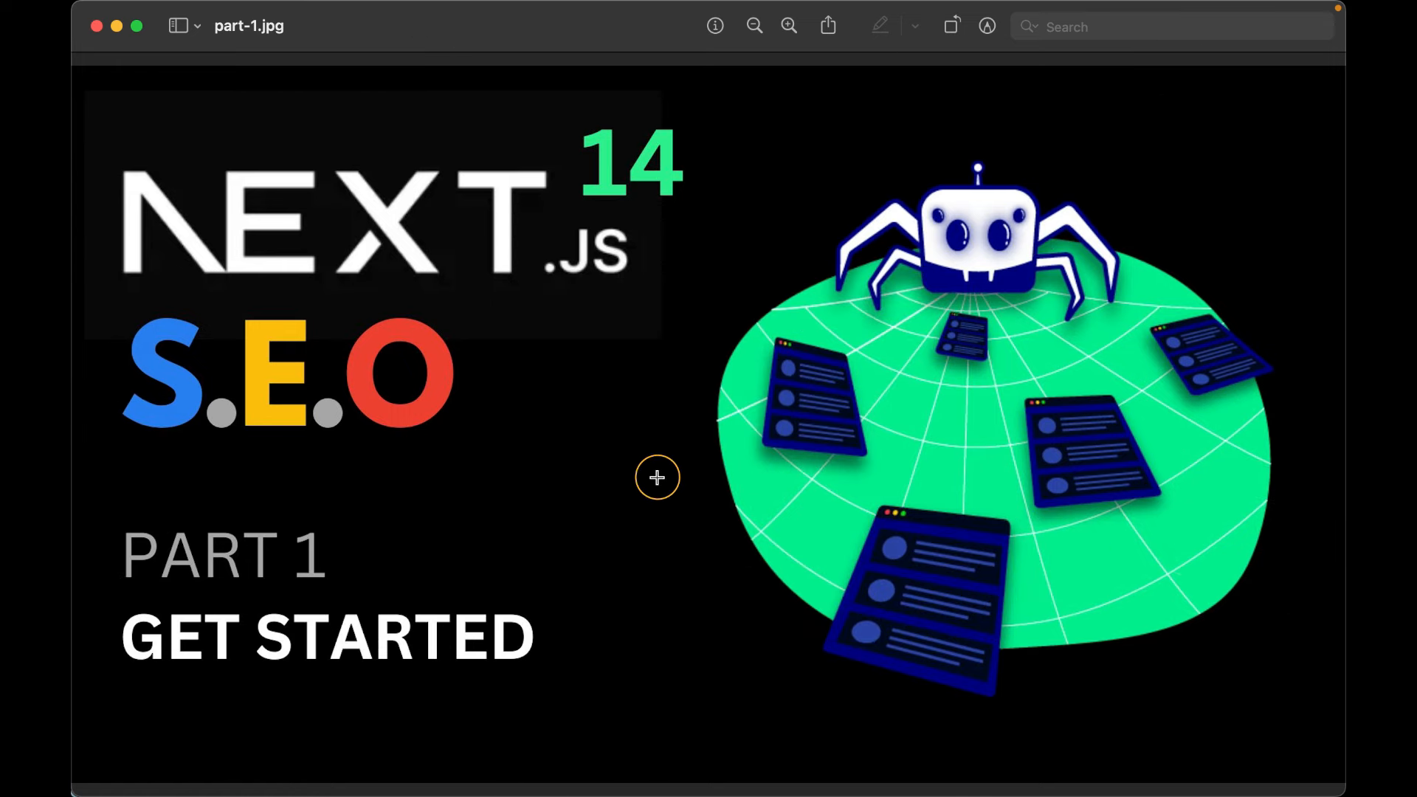
mouse_move(636, 512)
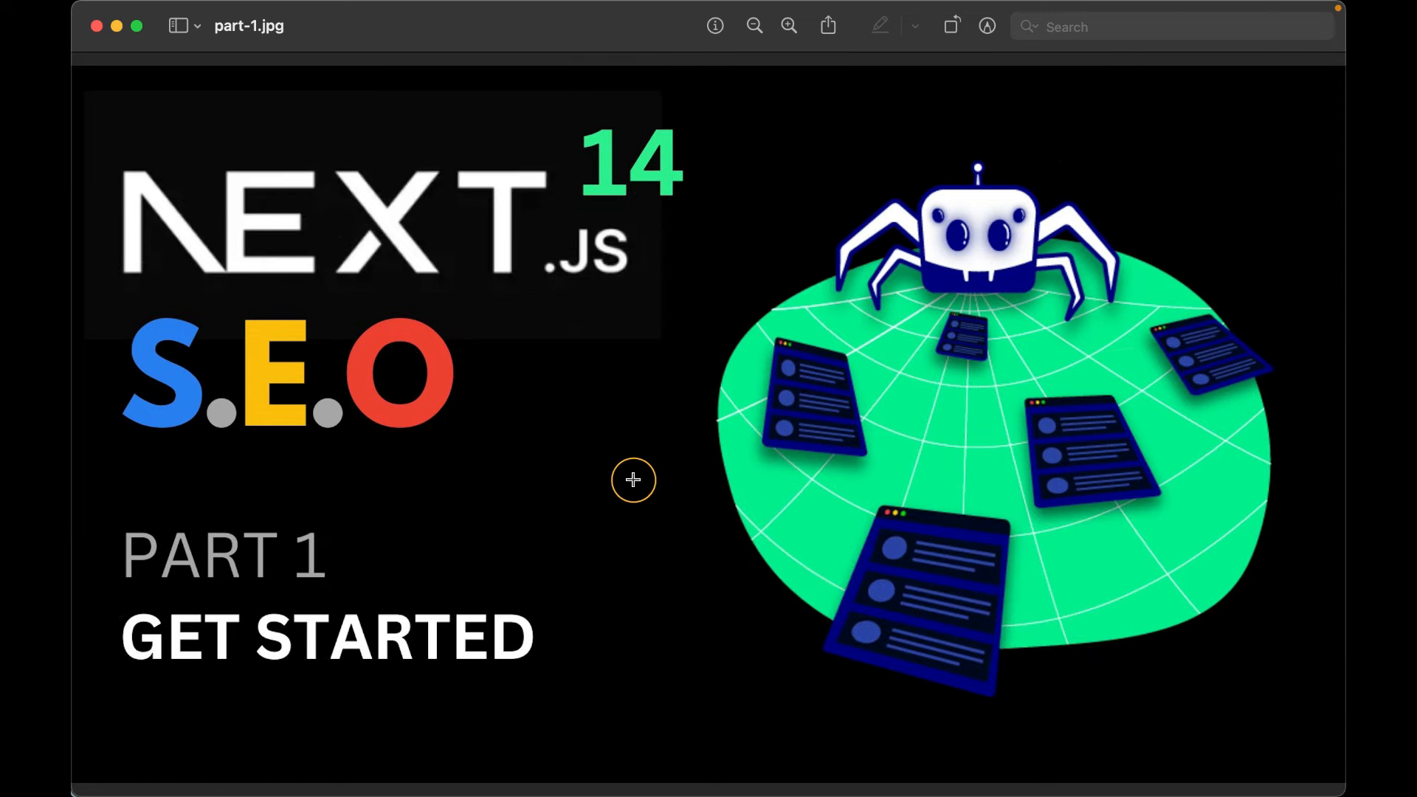
mouse_move(636, 489)
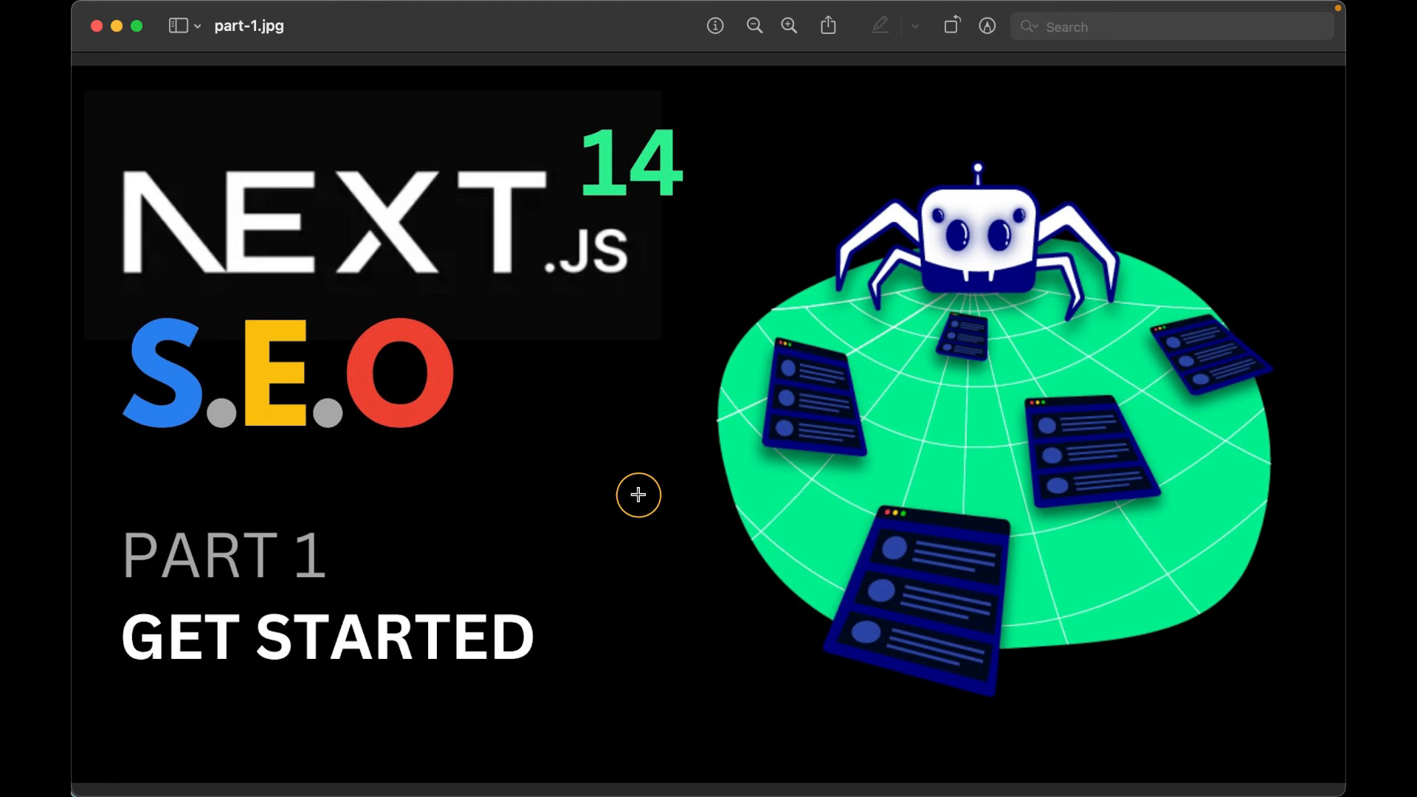
mouse_move(366, 557)
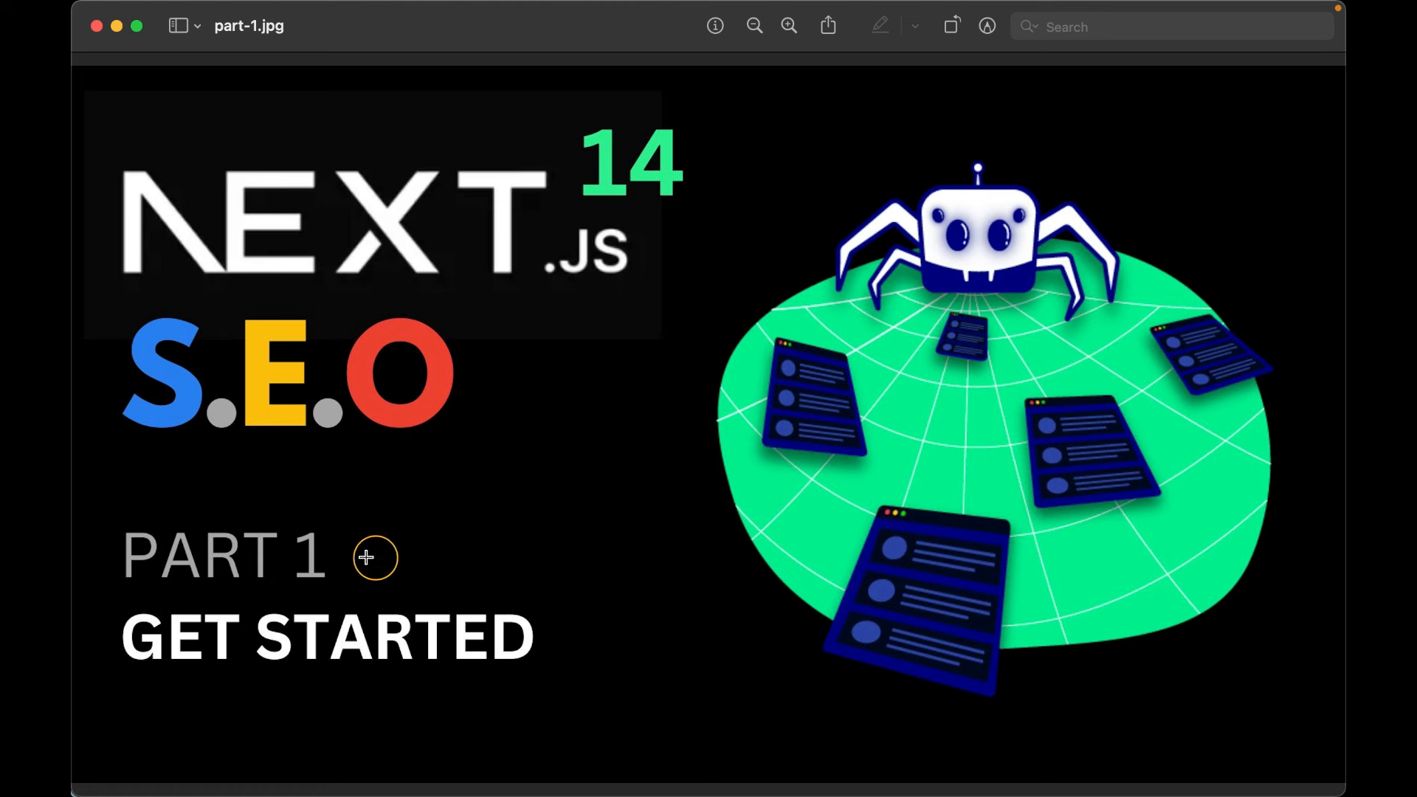
mouse_move(430, 545)
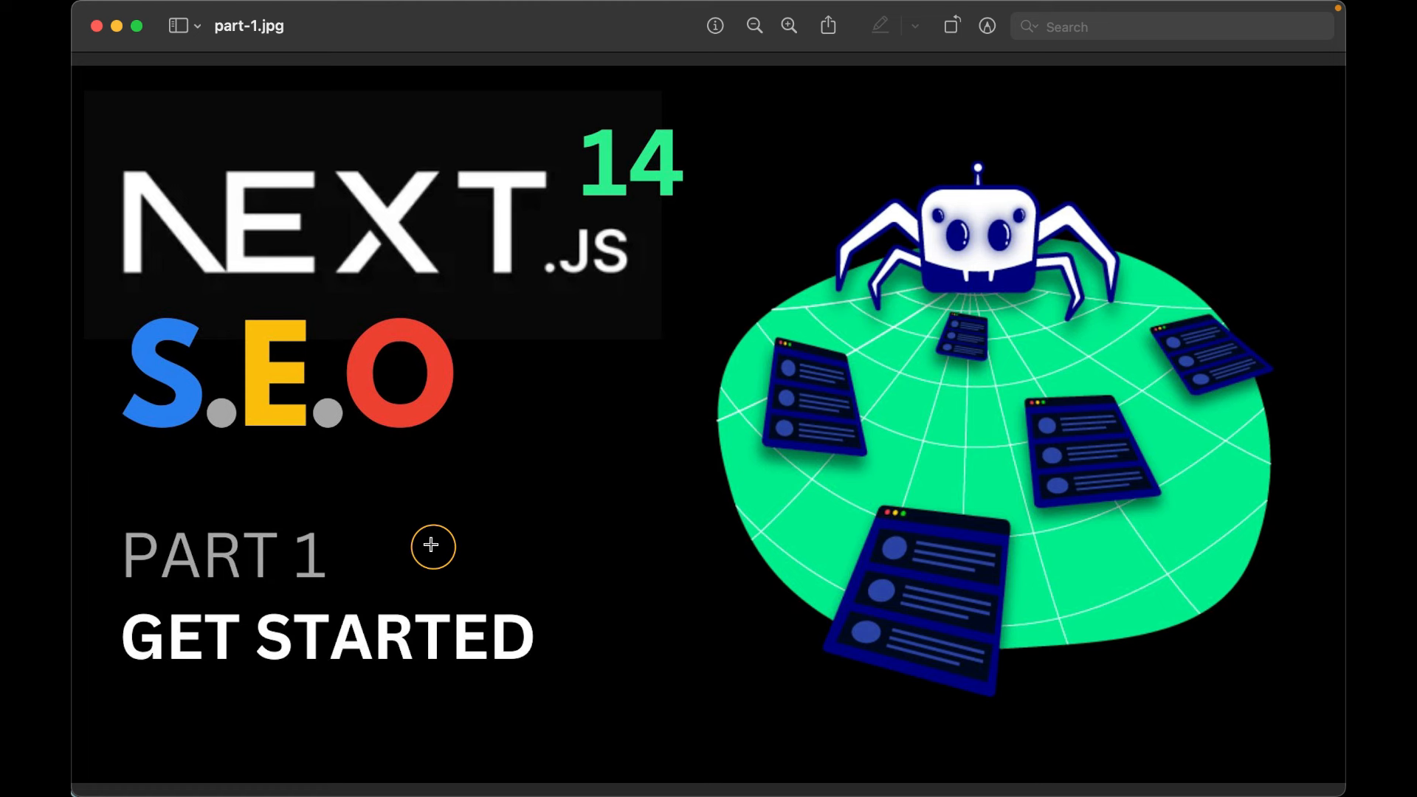
mouse_move(458, 543)
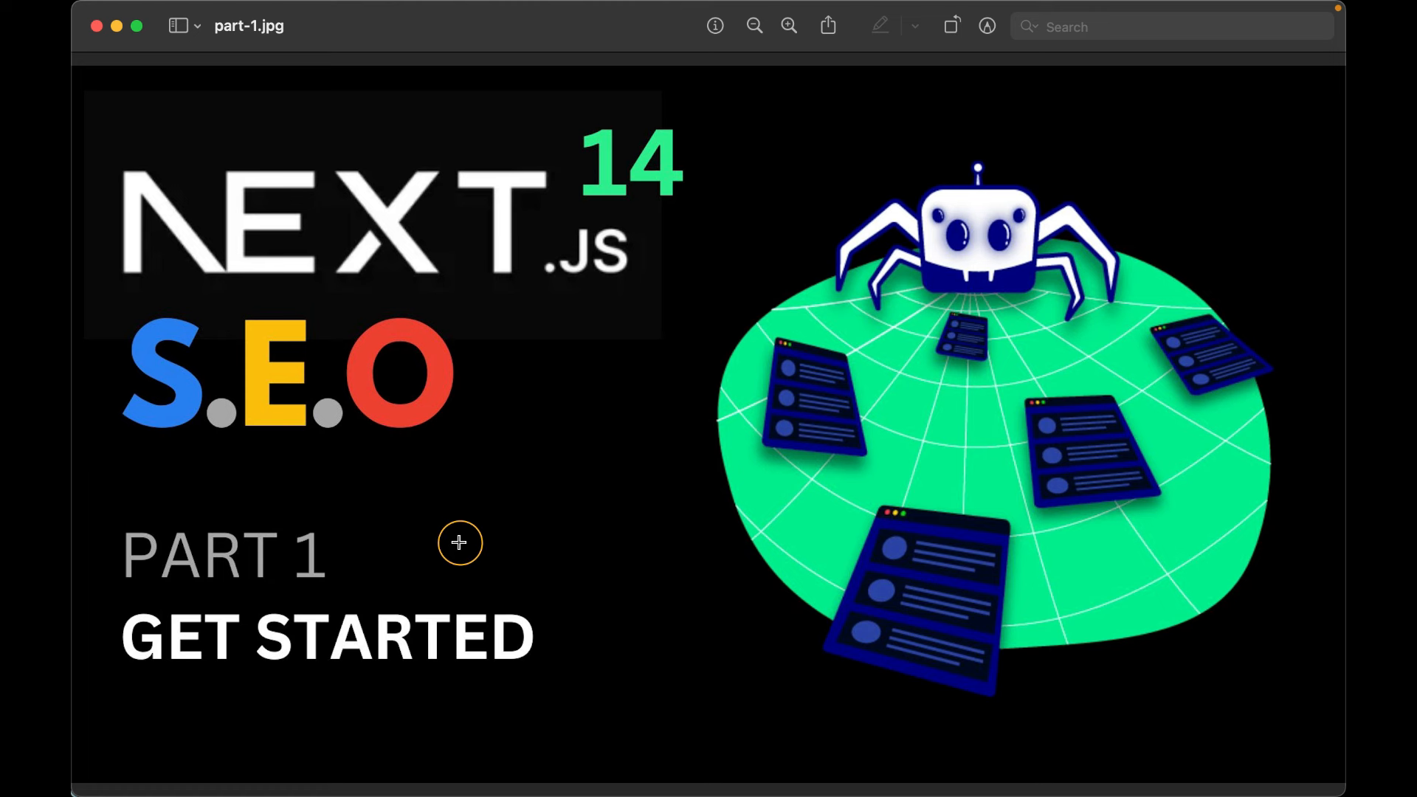
mouse_move(605, 539)
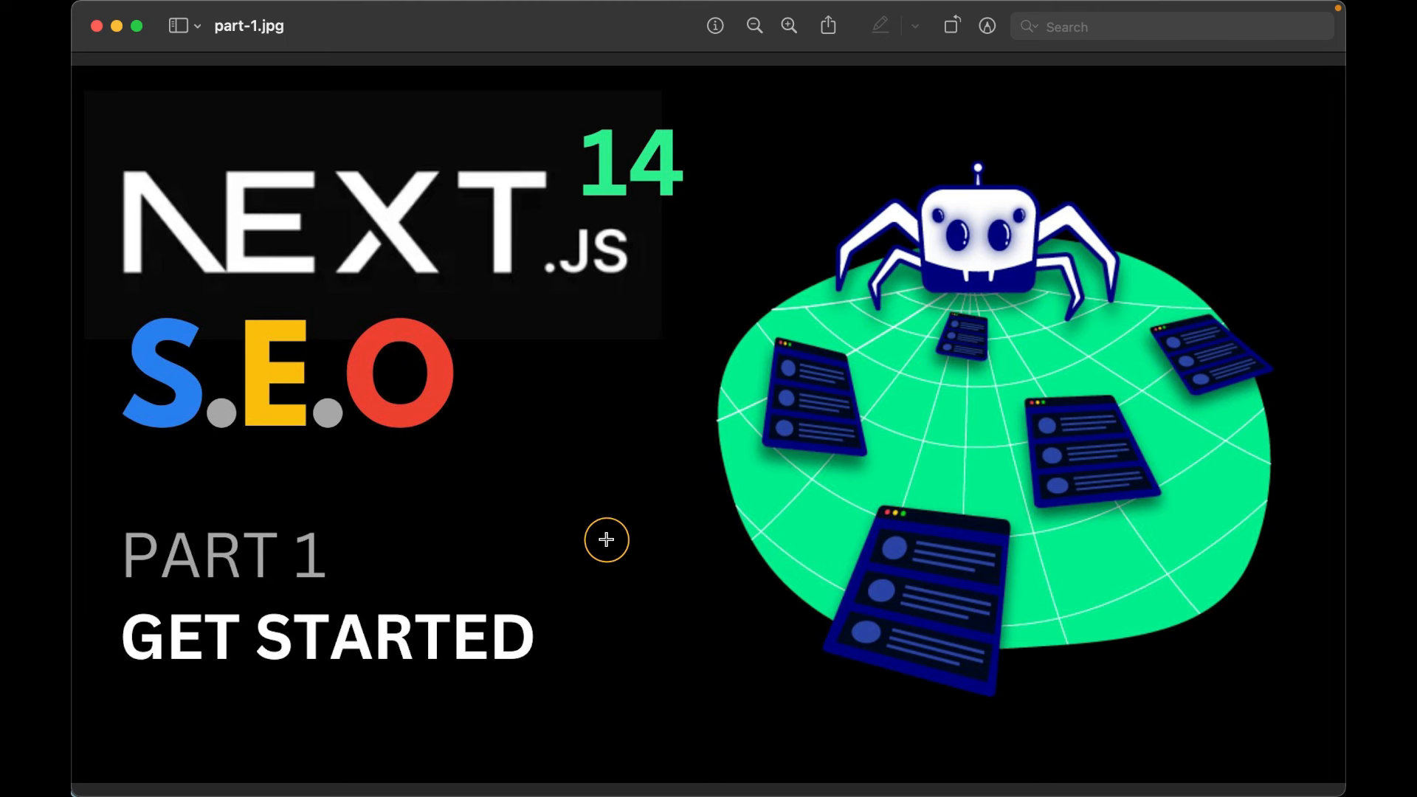
mouse_move(641, 540)
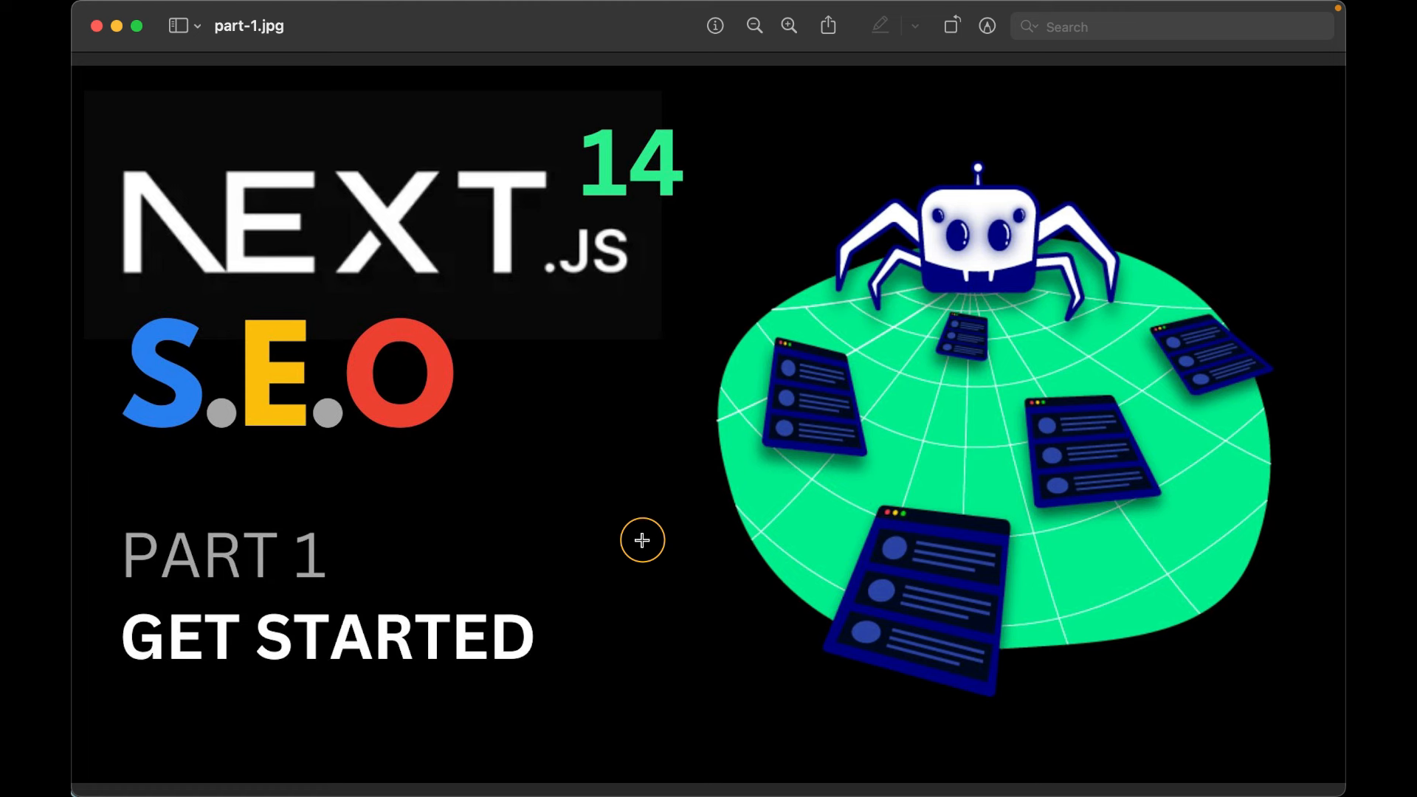
mouse_move(626, 535)
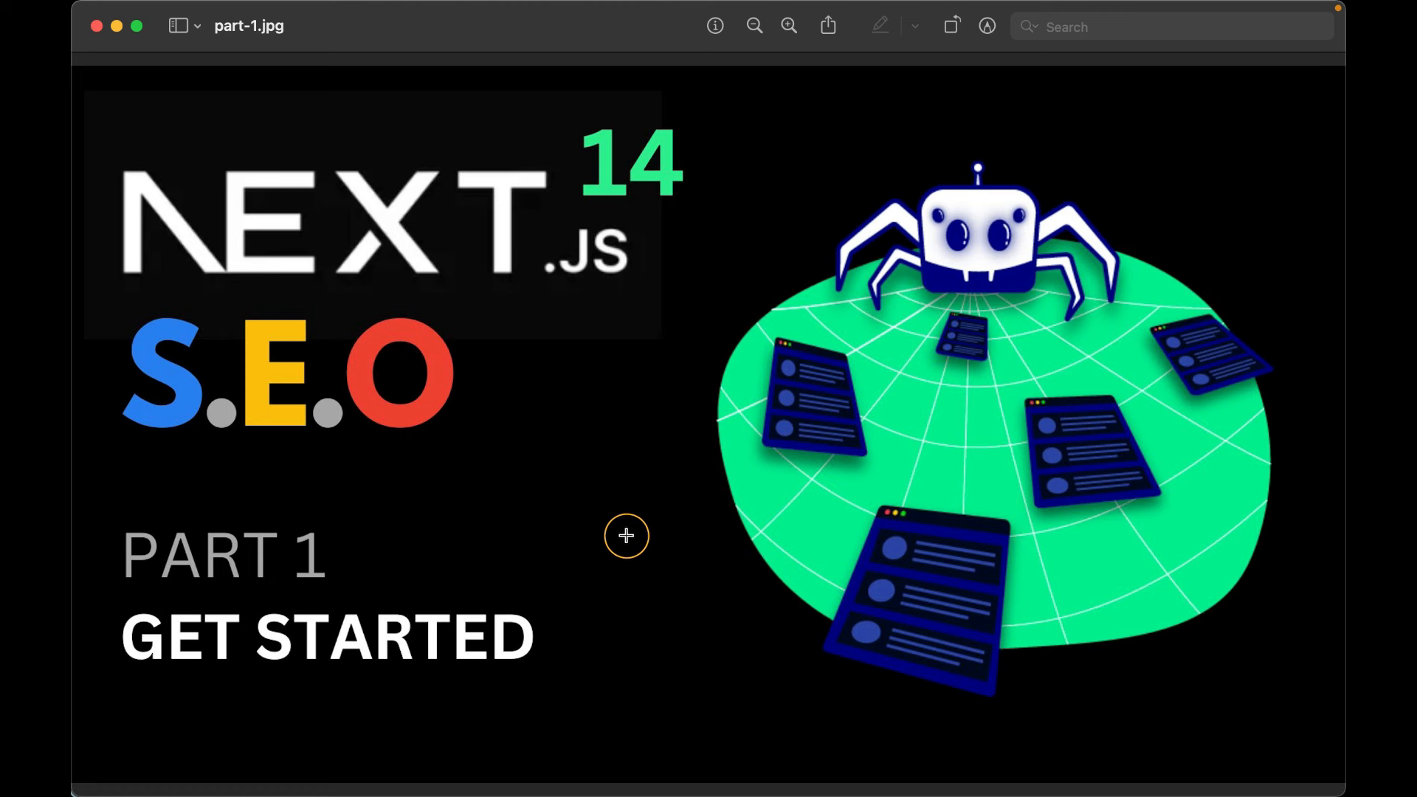
mouse_move(632, 529)
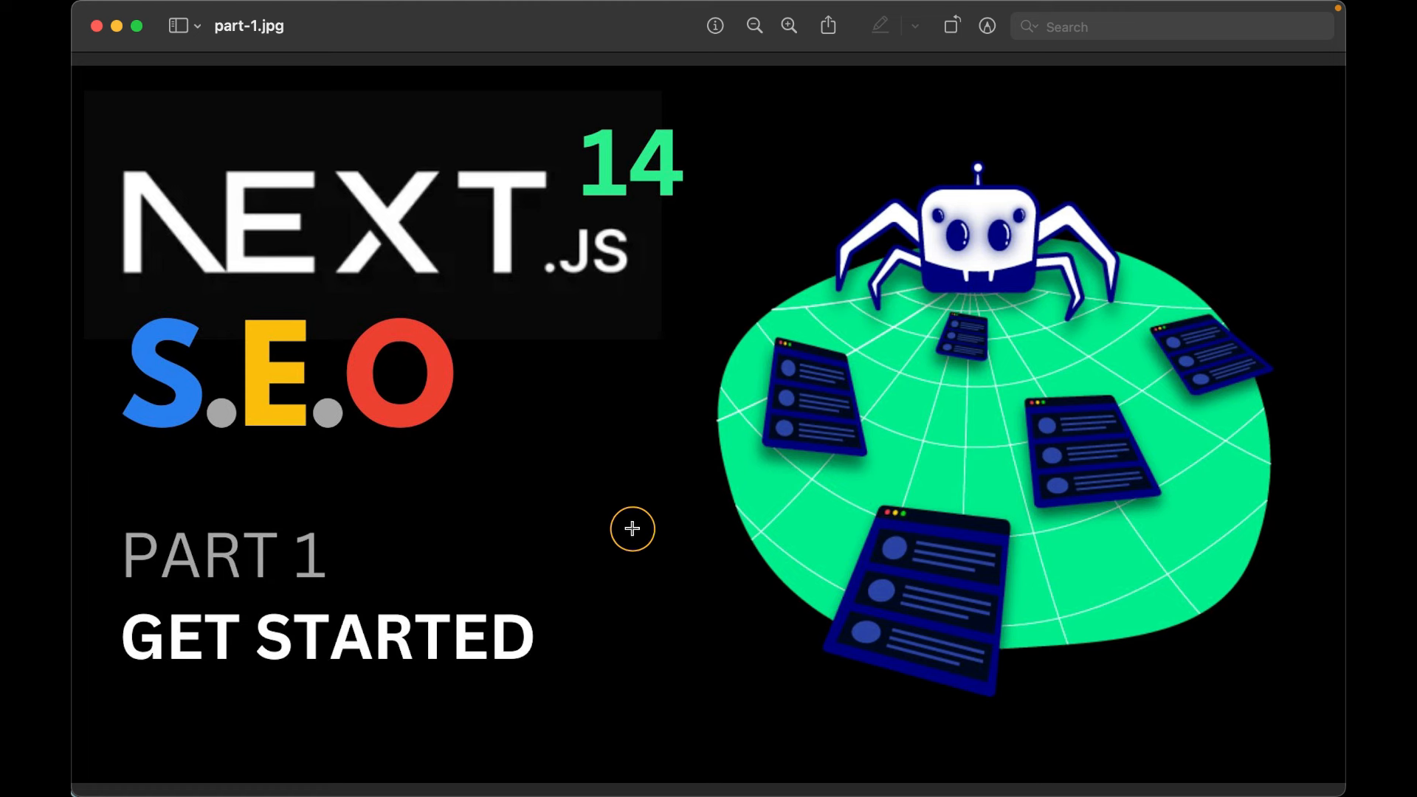
mouse_move(629, 526)
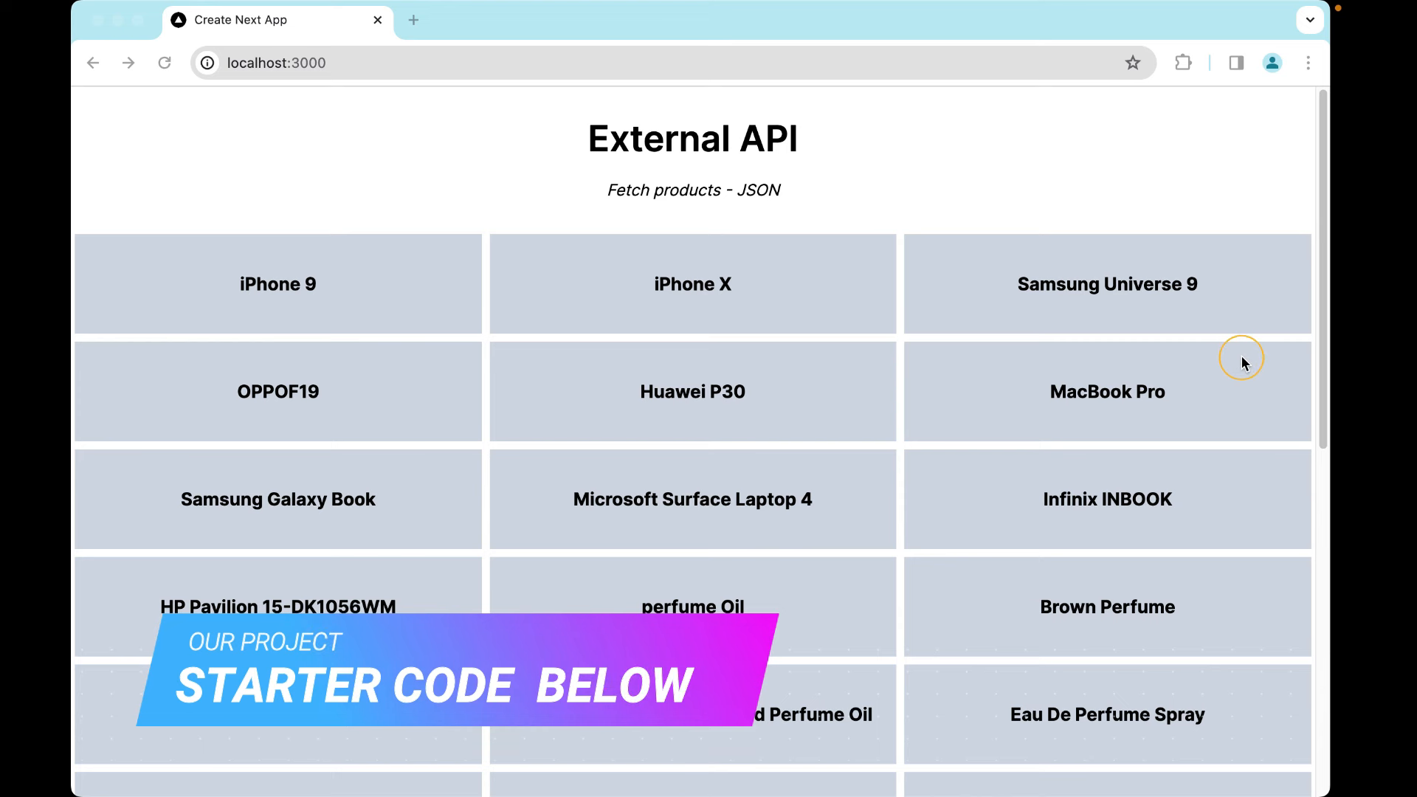
mouse_move(1202, 406)
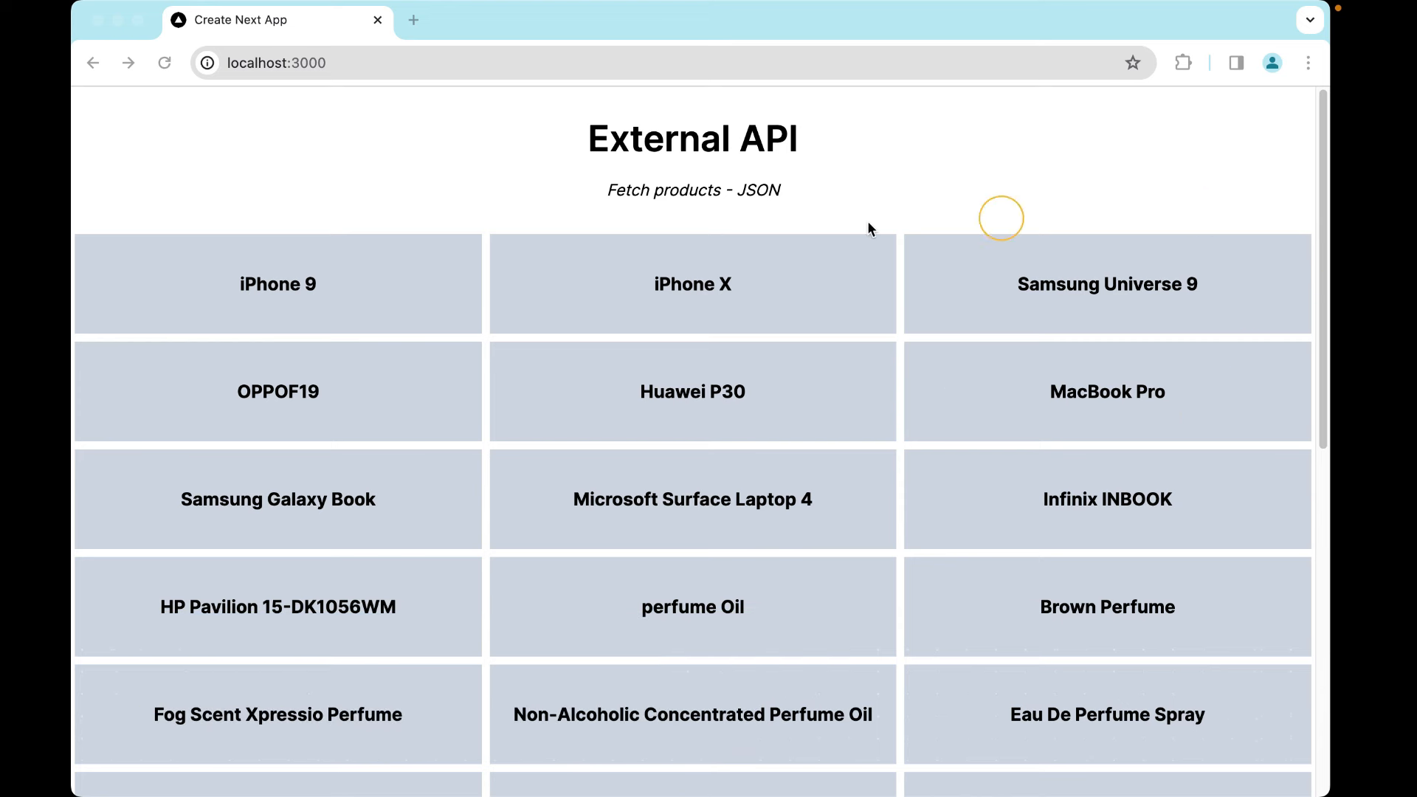
mouse_move(293, 297)
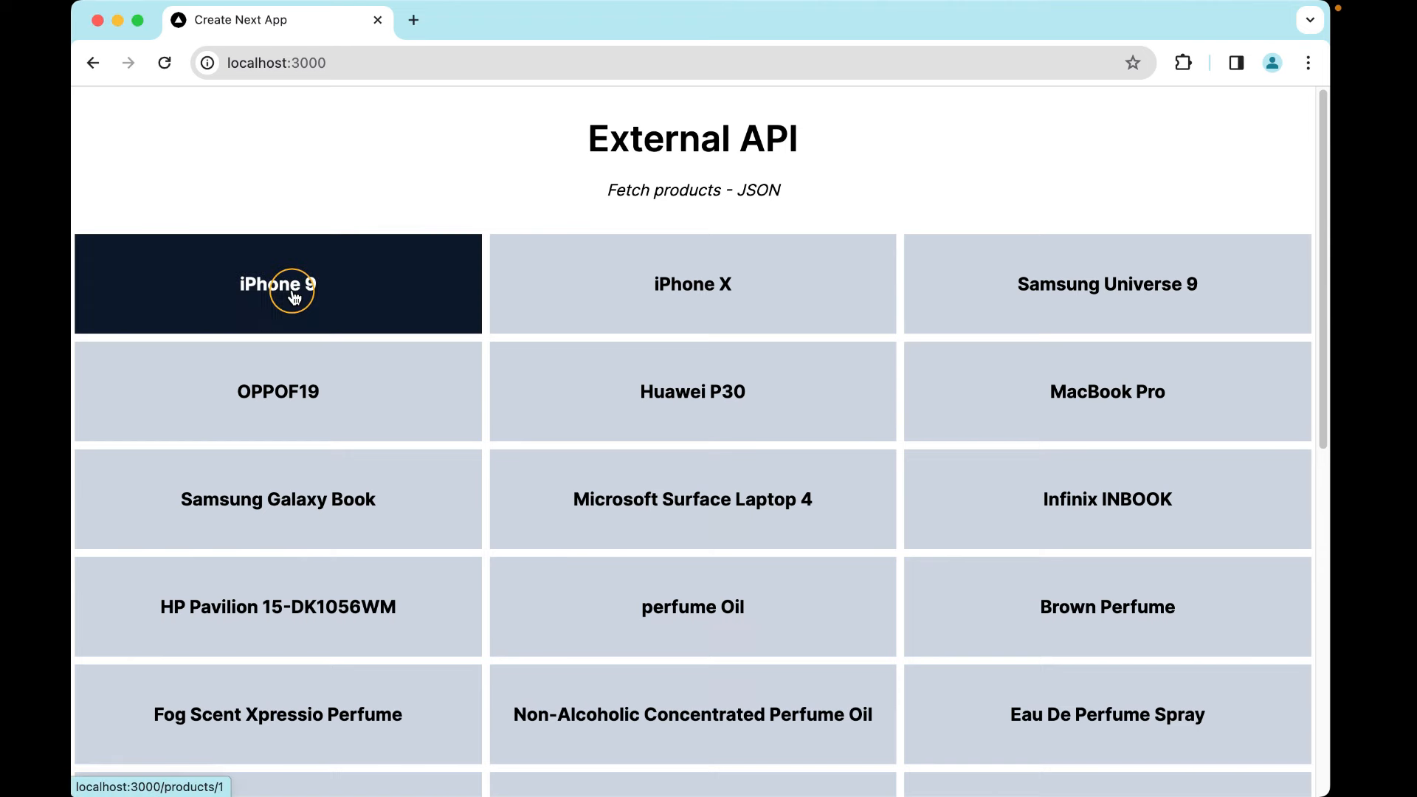
Step: View the iPhone 9 detail page, return to the product grid and scroll through it
left_click(294, 296)
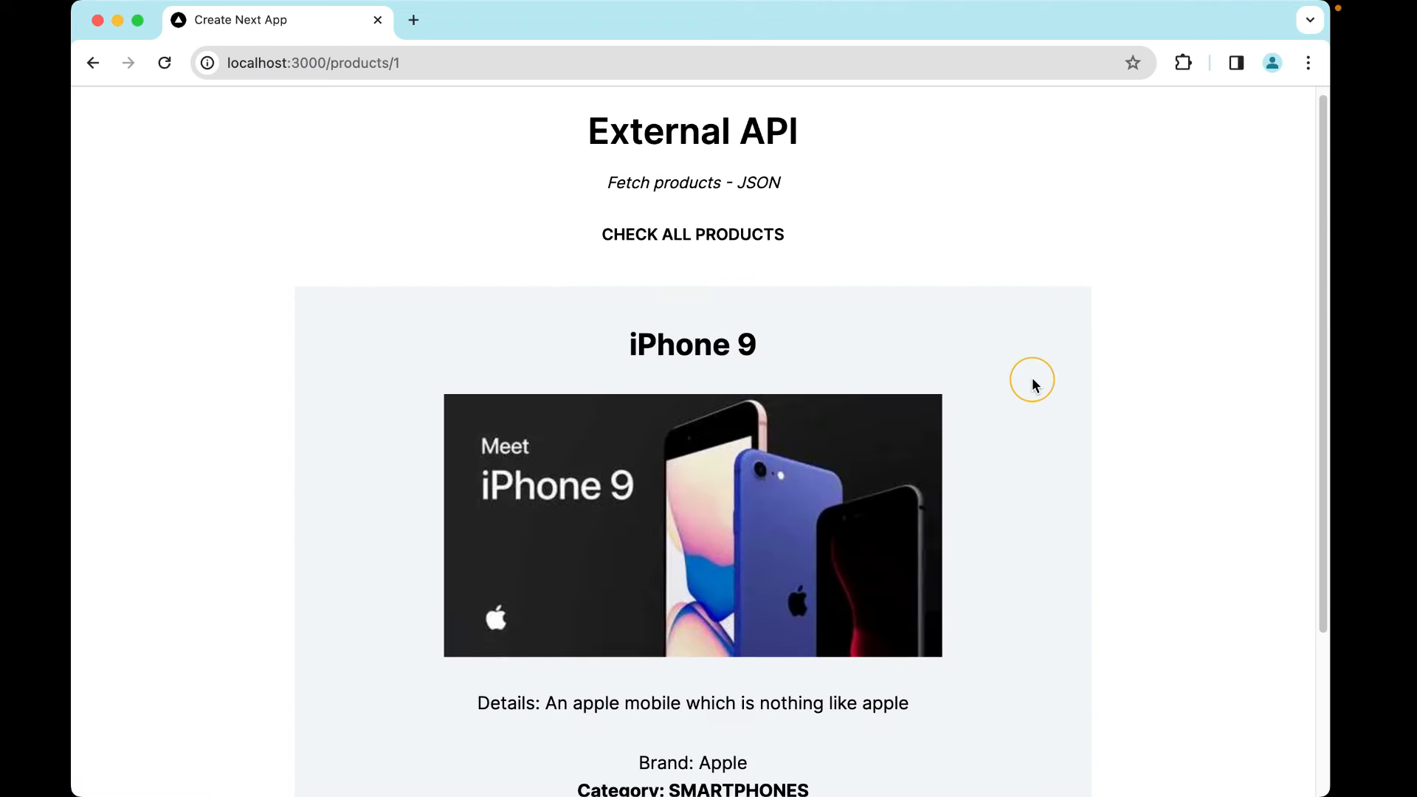
mouse_move(647, 144)
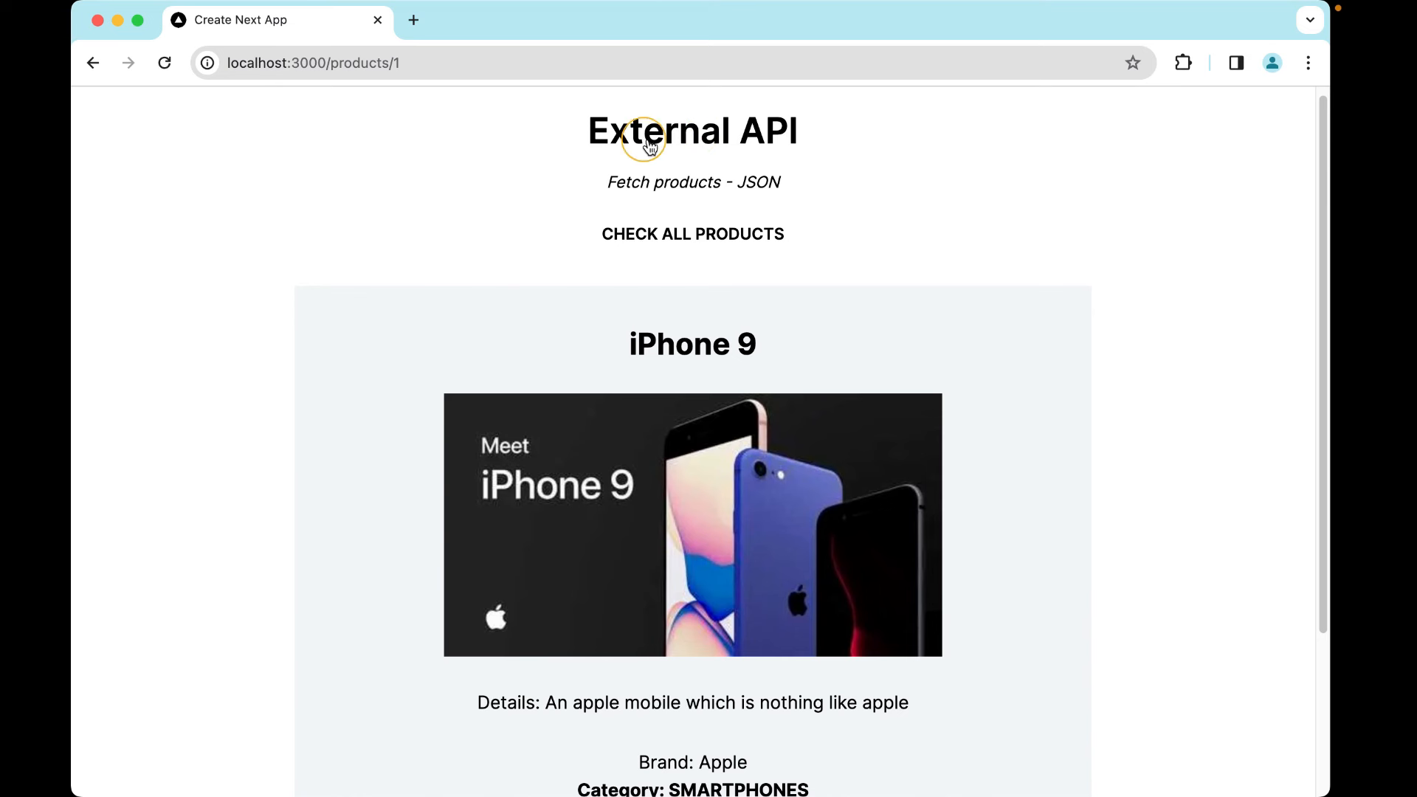
mouse_move(1101, 294)
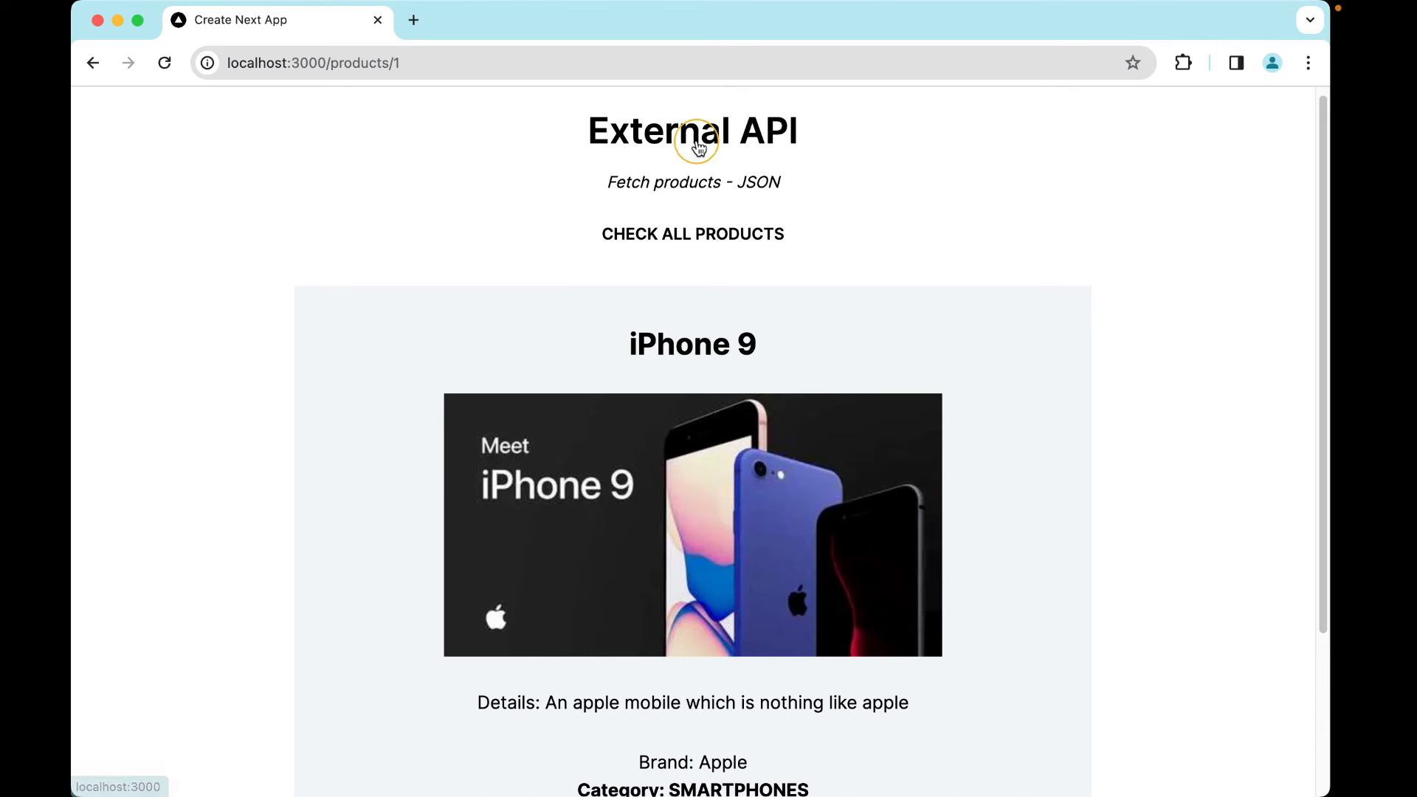
left_click(692, 234)
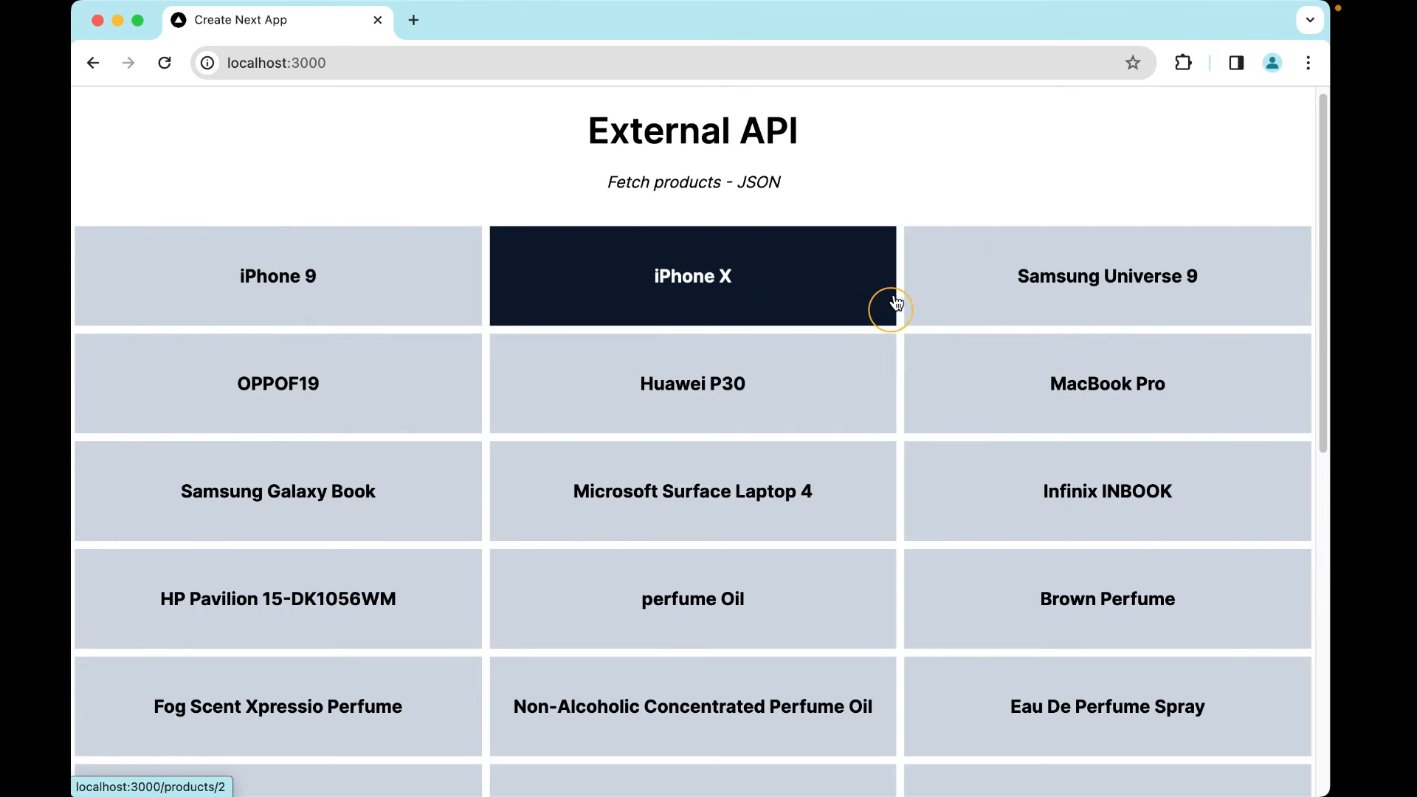
mouse_move(880, 279)
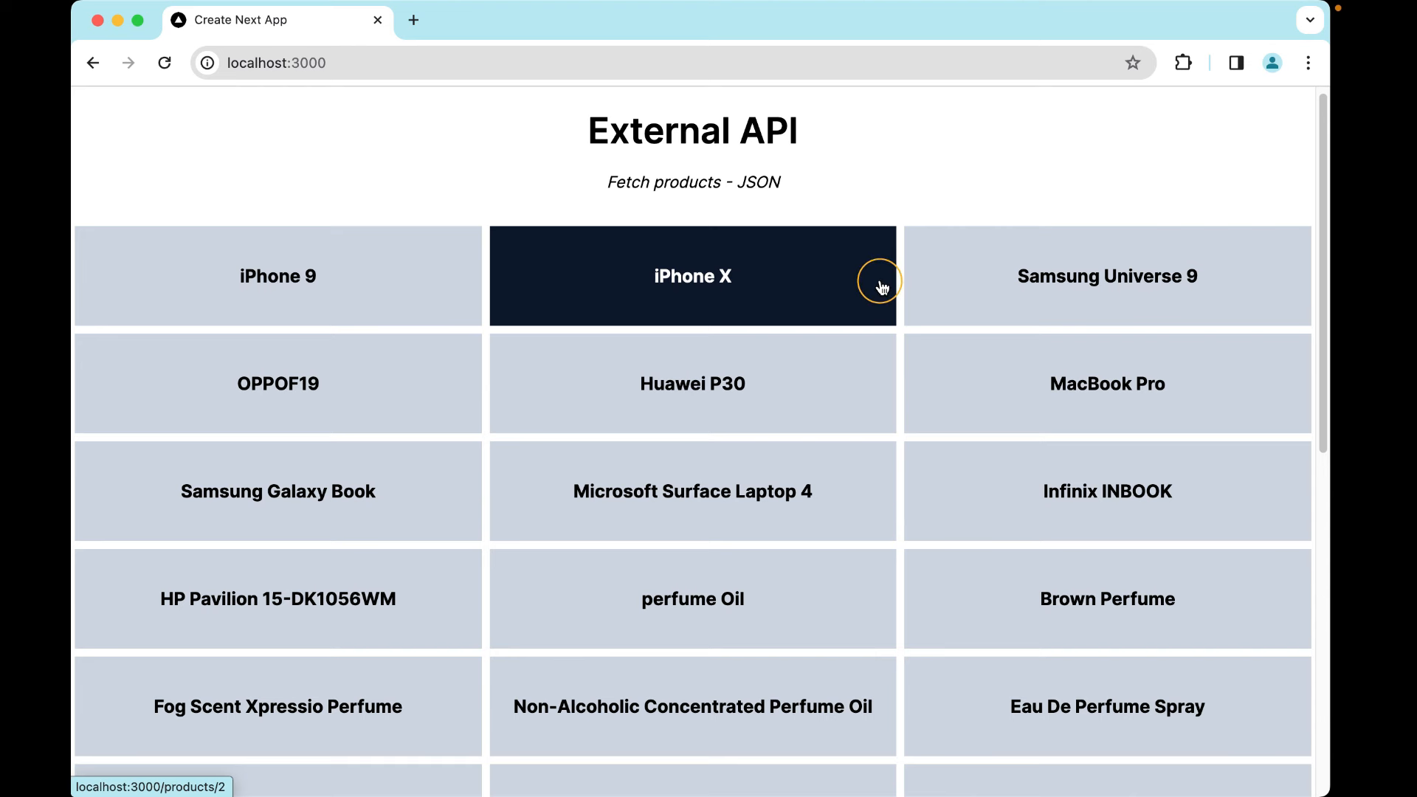
mouse_move(997, 201)
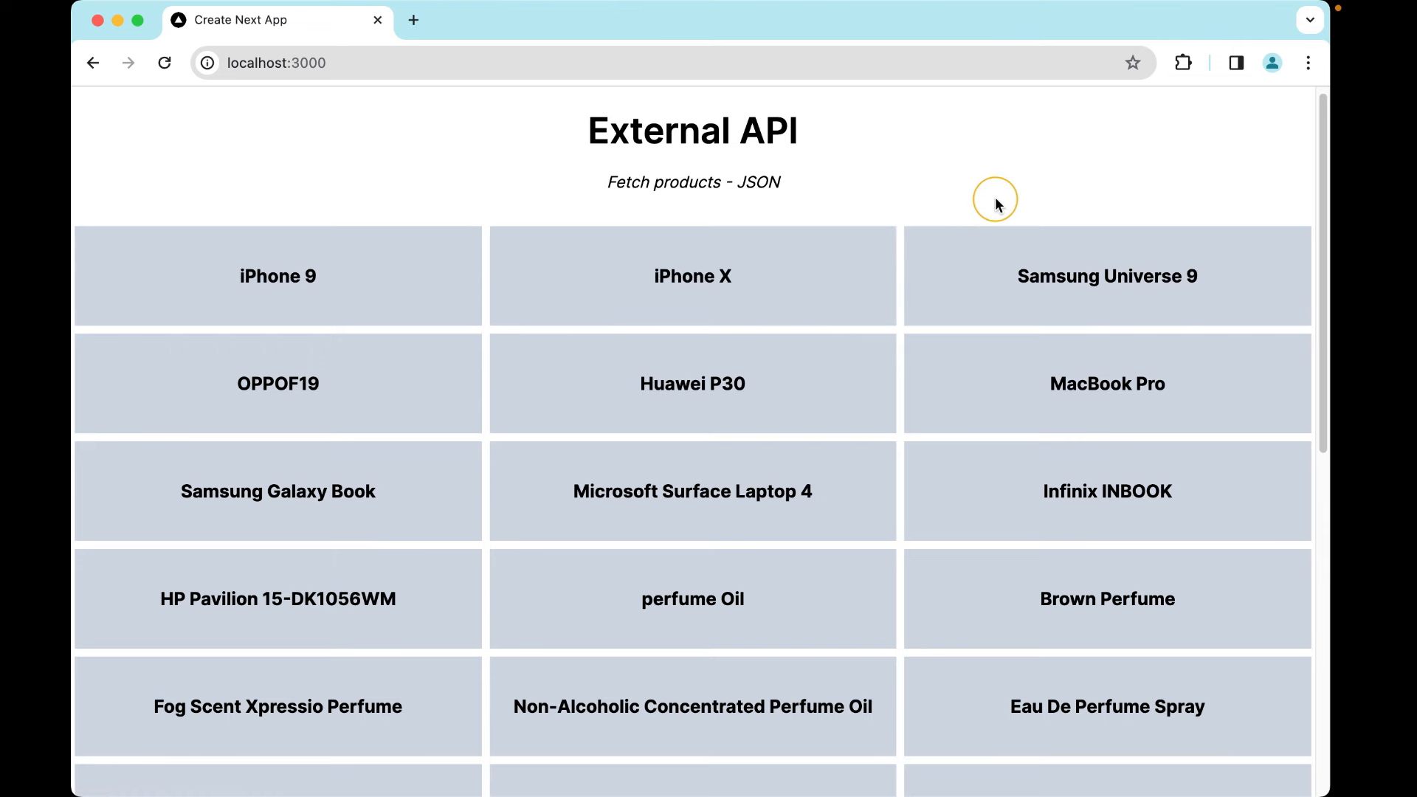
scroll("down", 3)
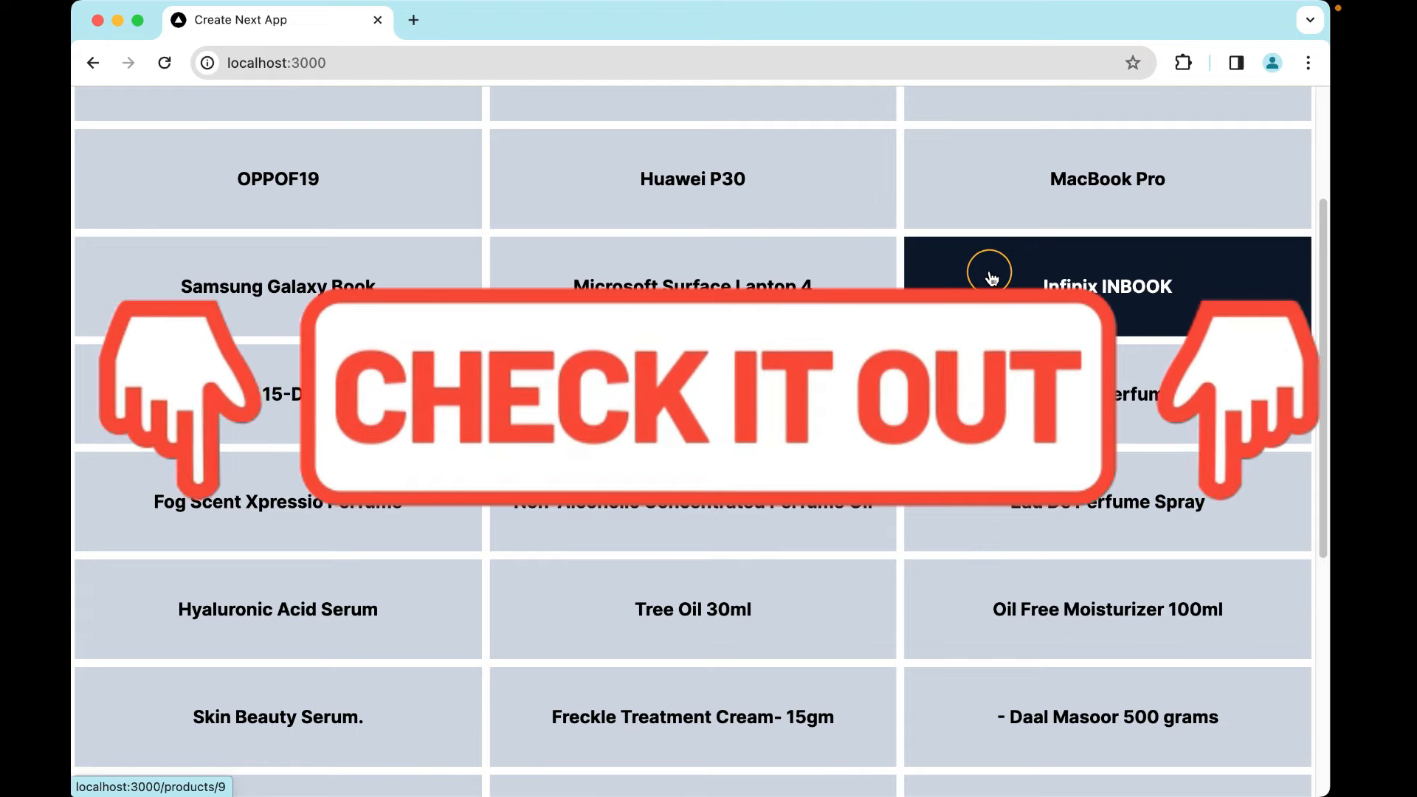
mouse_move(898, 271)
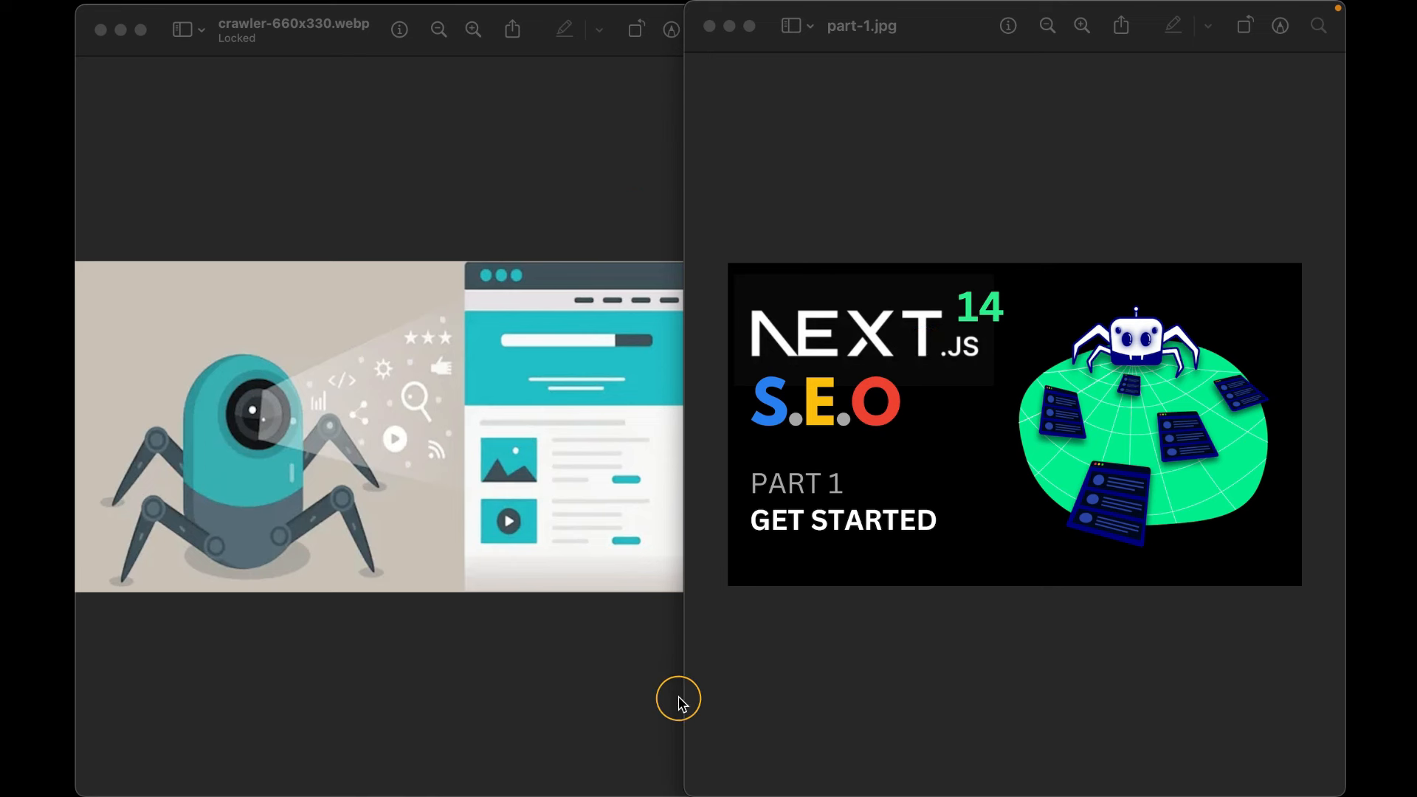
mouse_move(669, 700)
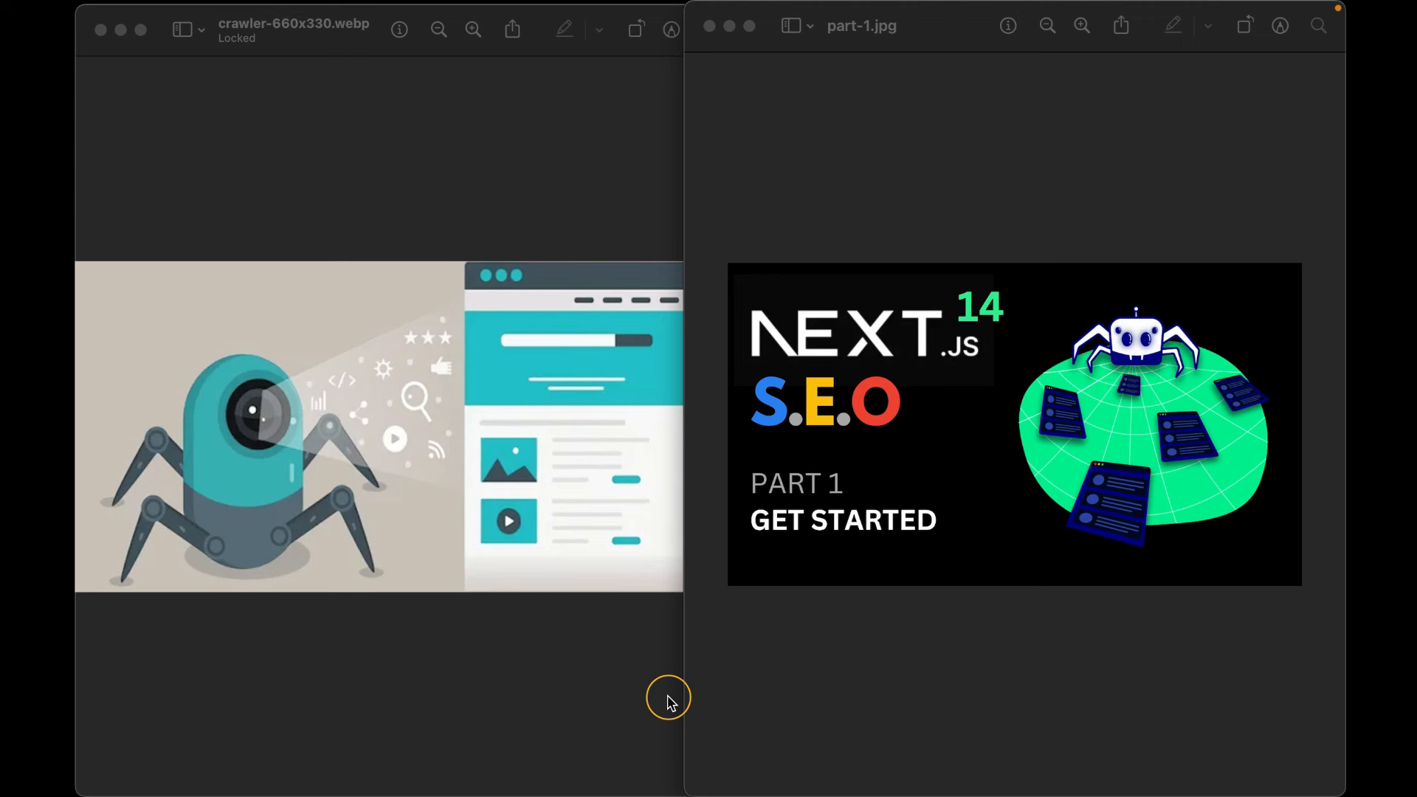
mouse_move(669, 704)
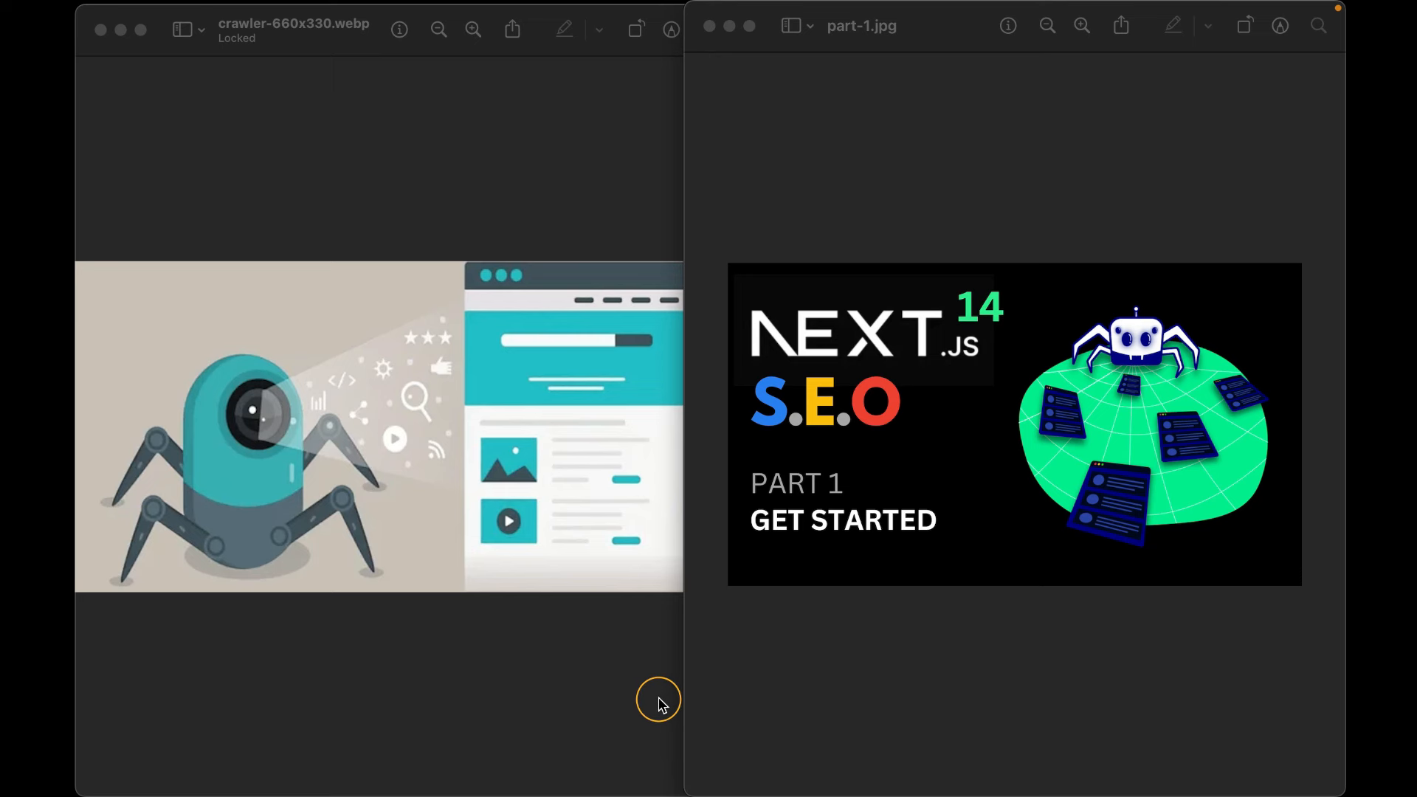
mouse_move(221, 341)
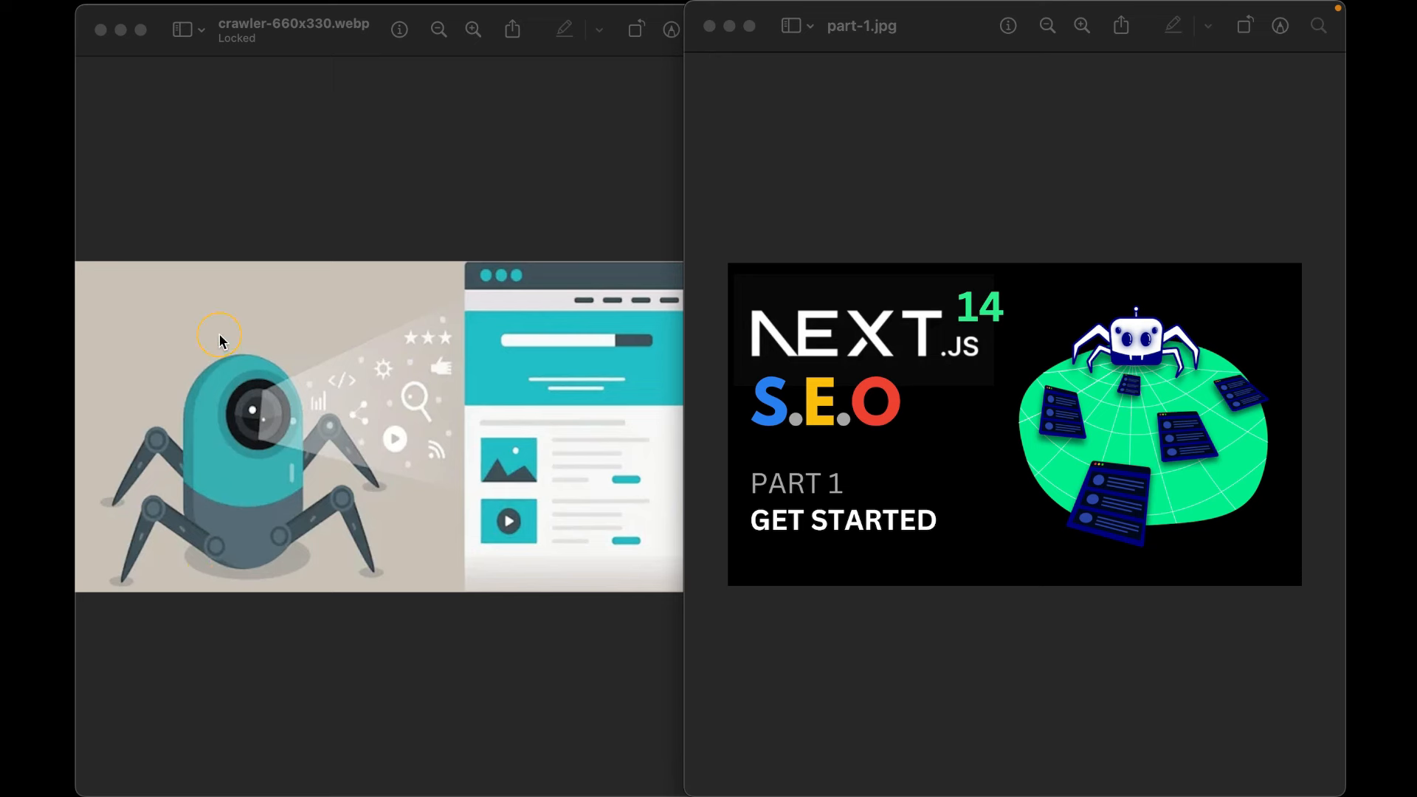
mouse_move(526, 350)
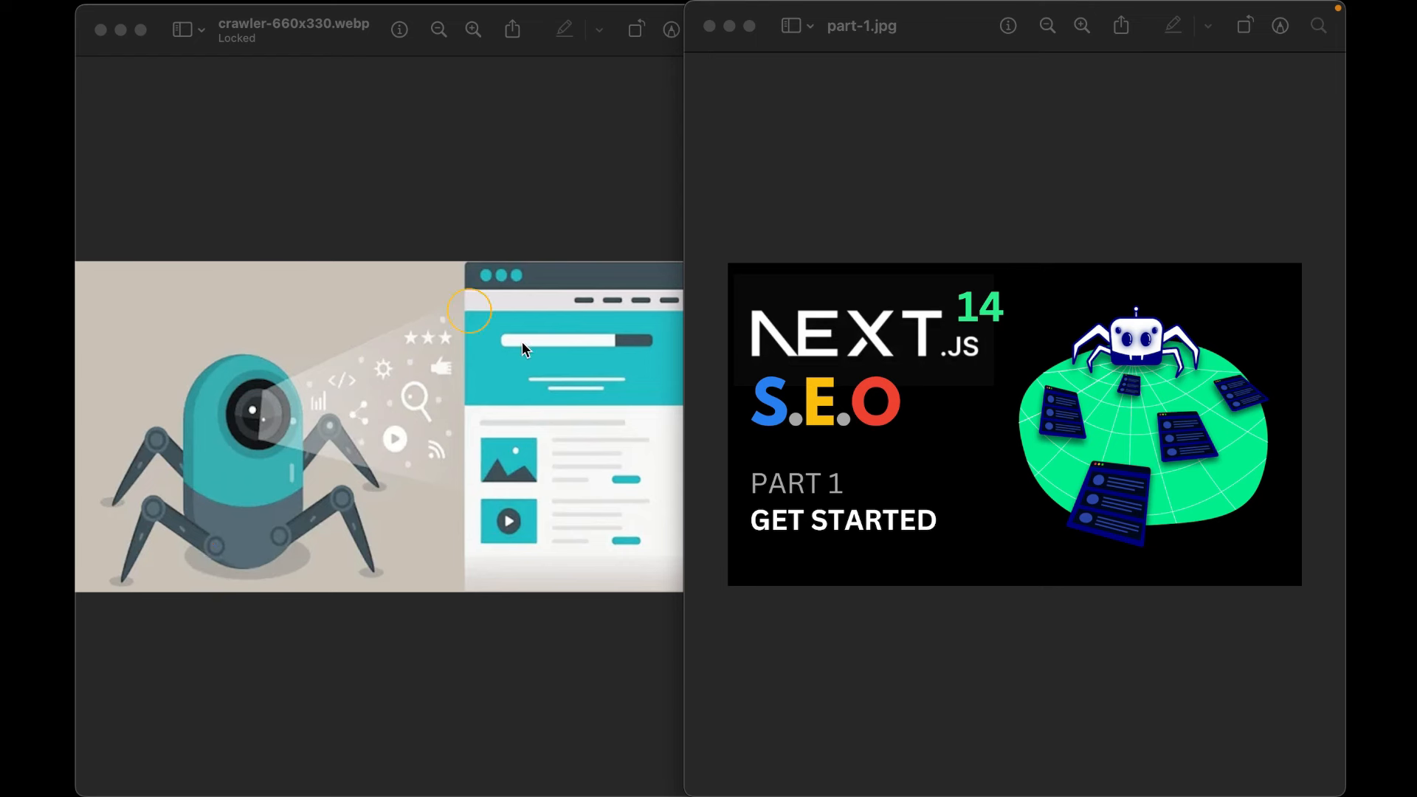
mouse_move(443, 703)
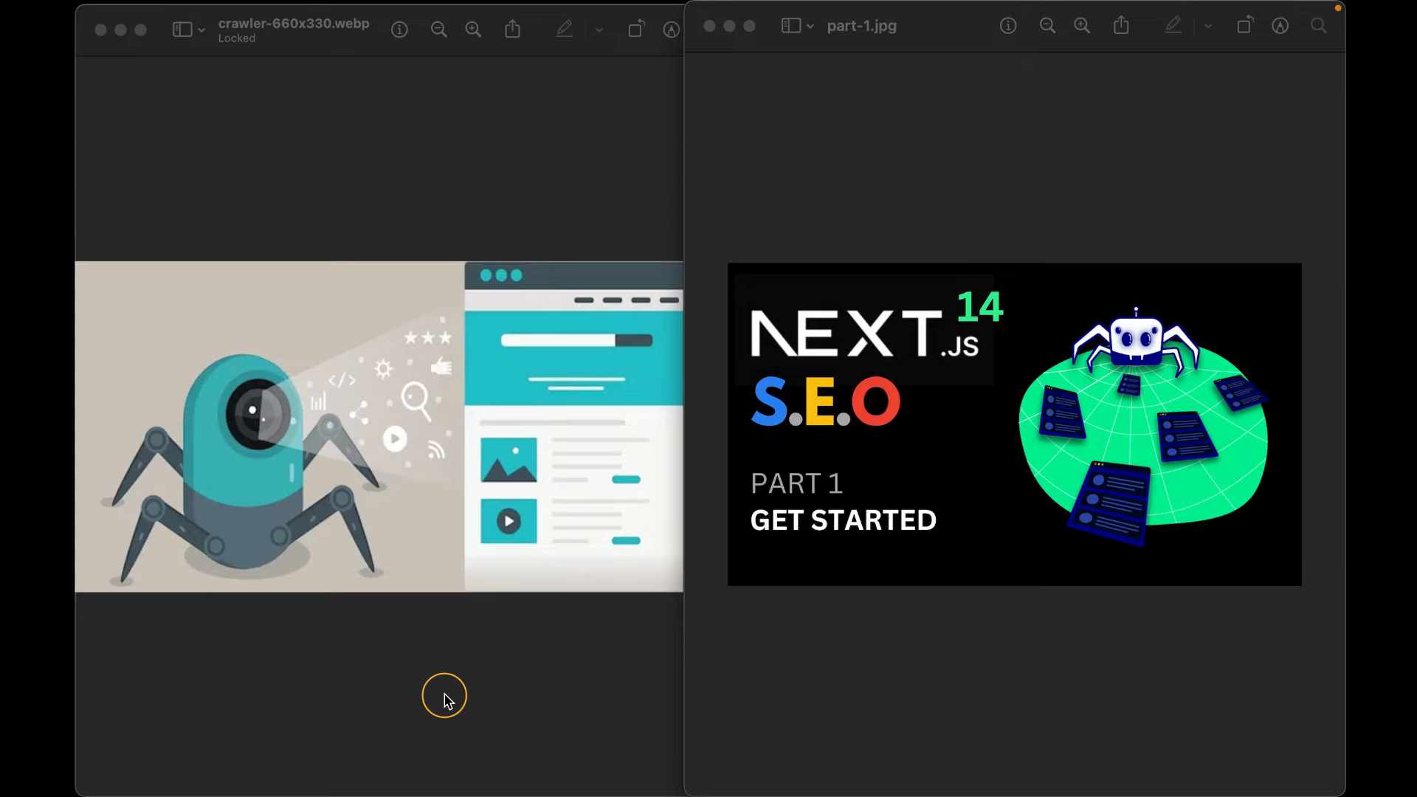
mouse_move(449, 704)
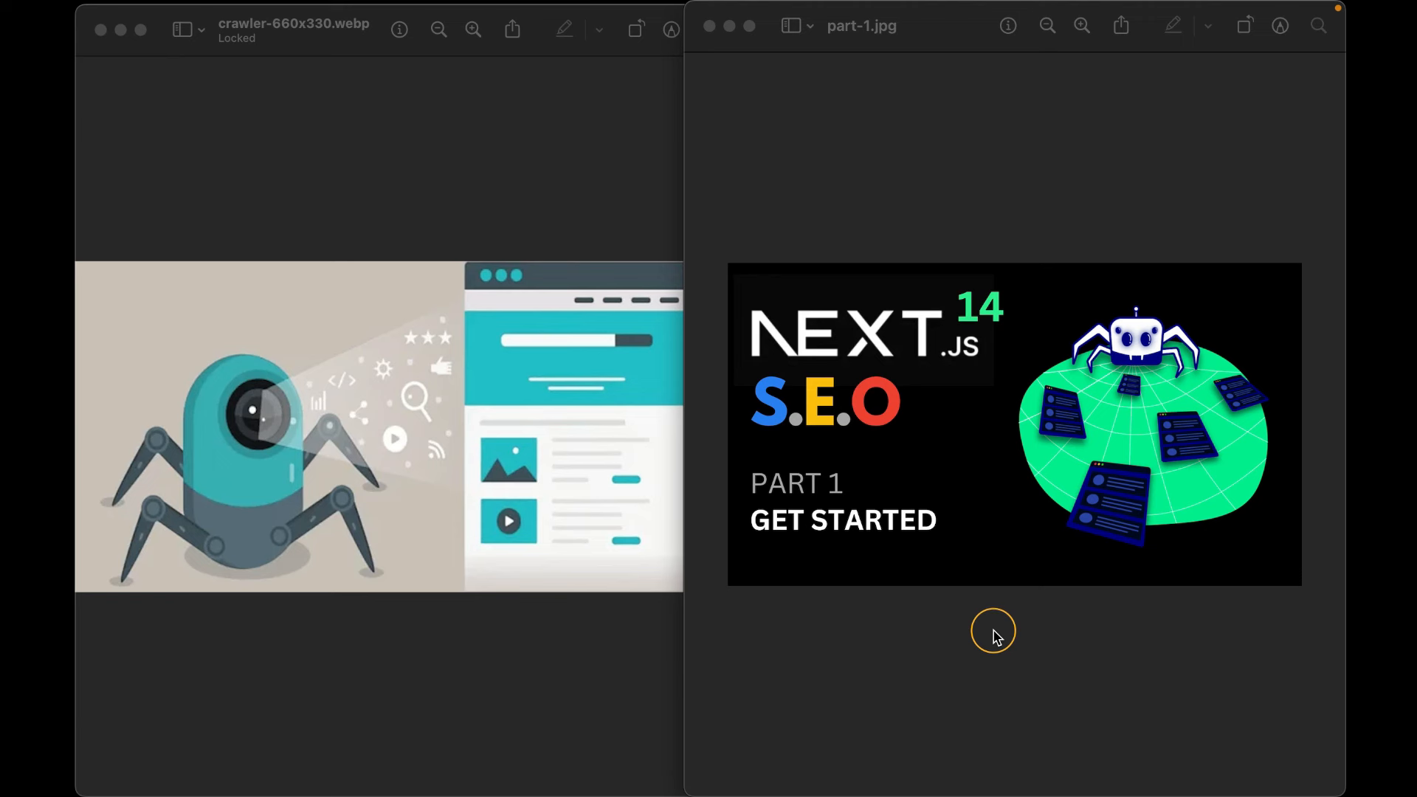
mouse_move(926, 641)
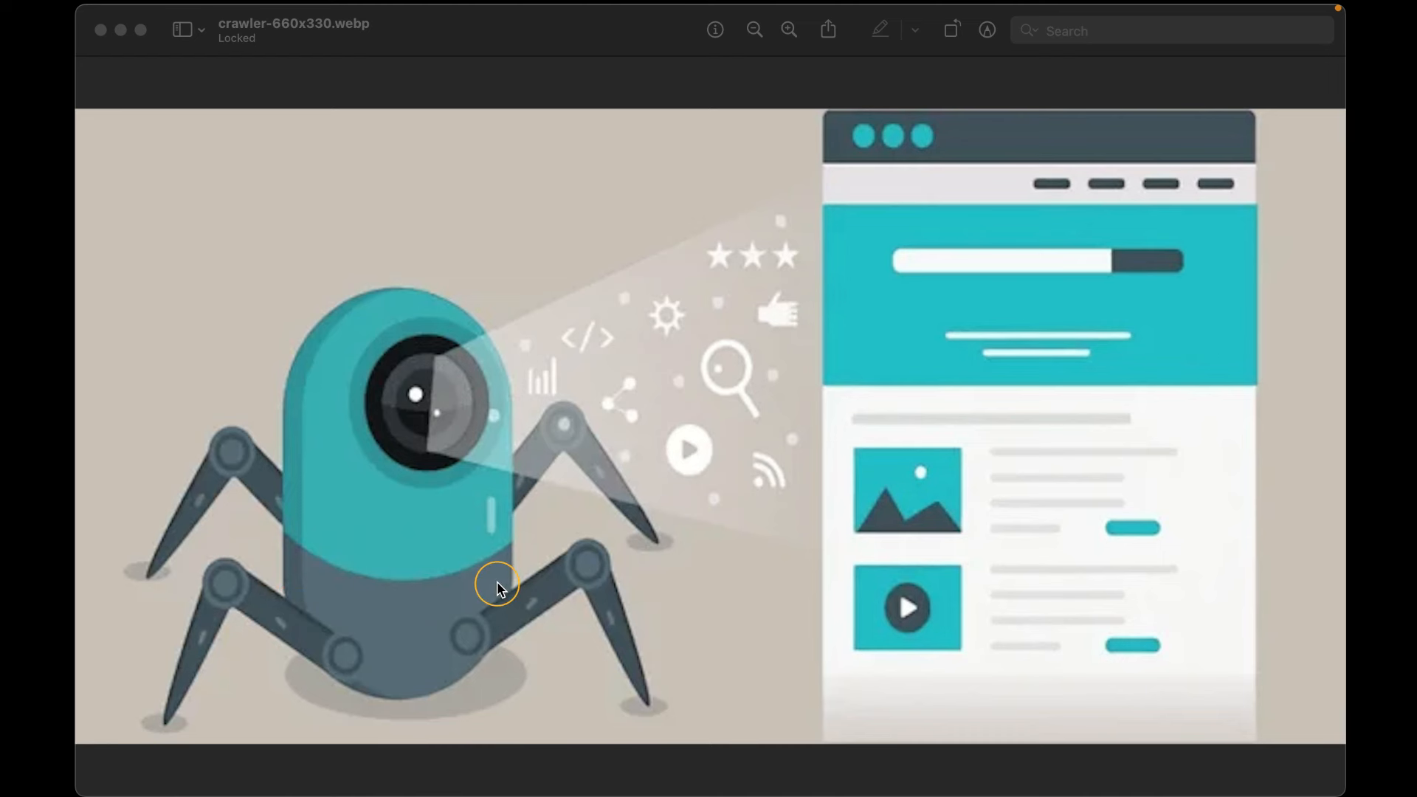
mouse_move(735, 578)
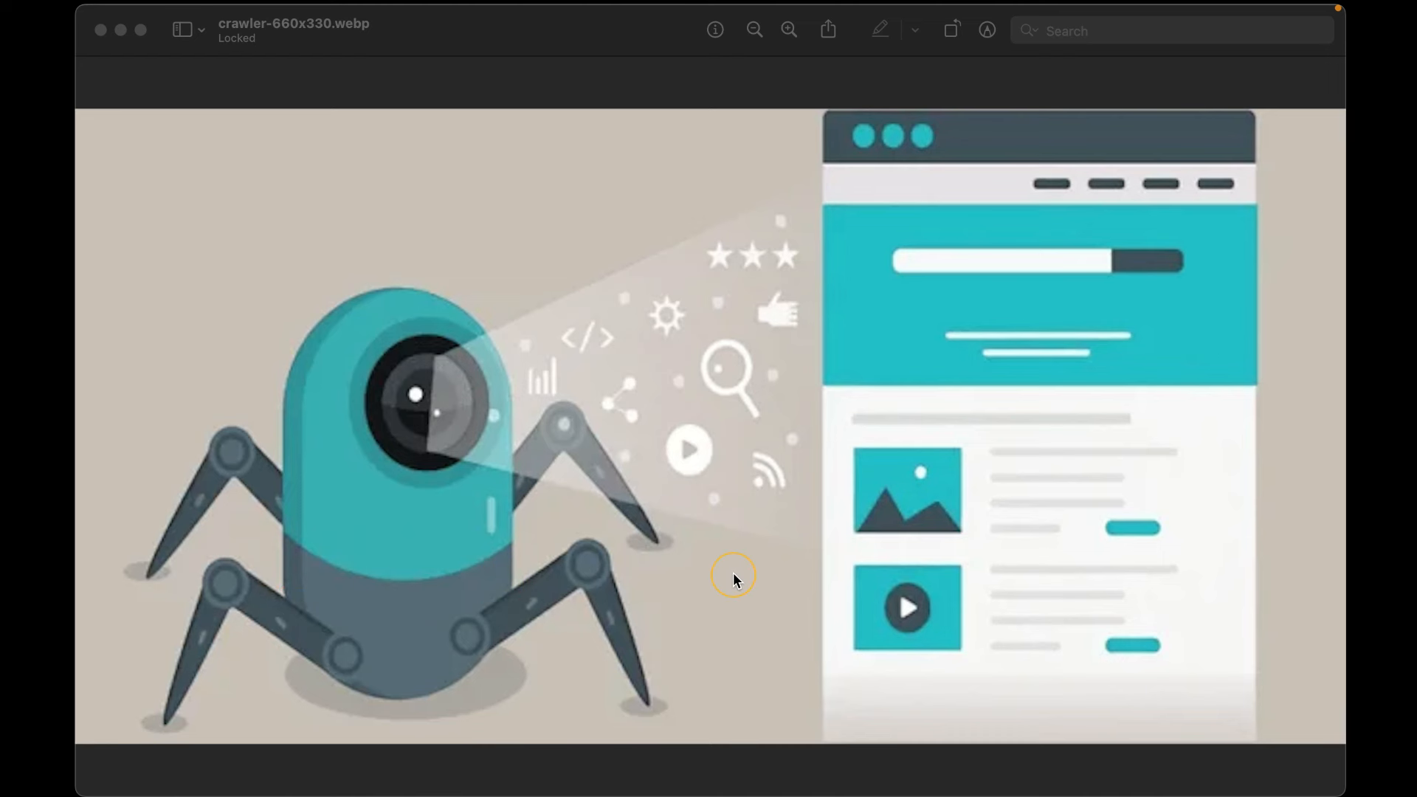
mouse_move(732, 579)
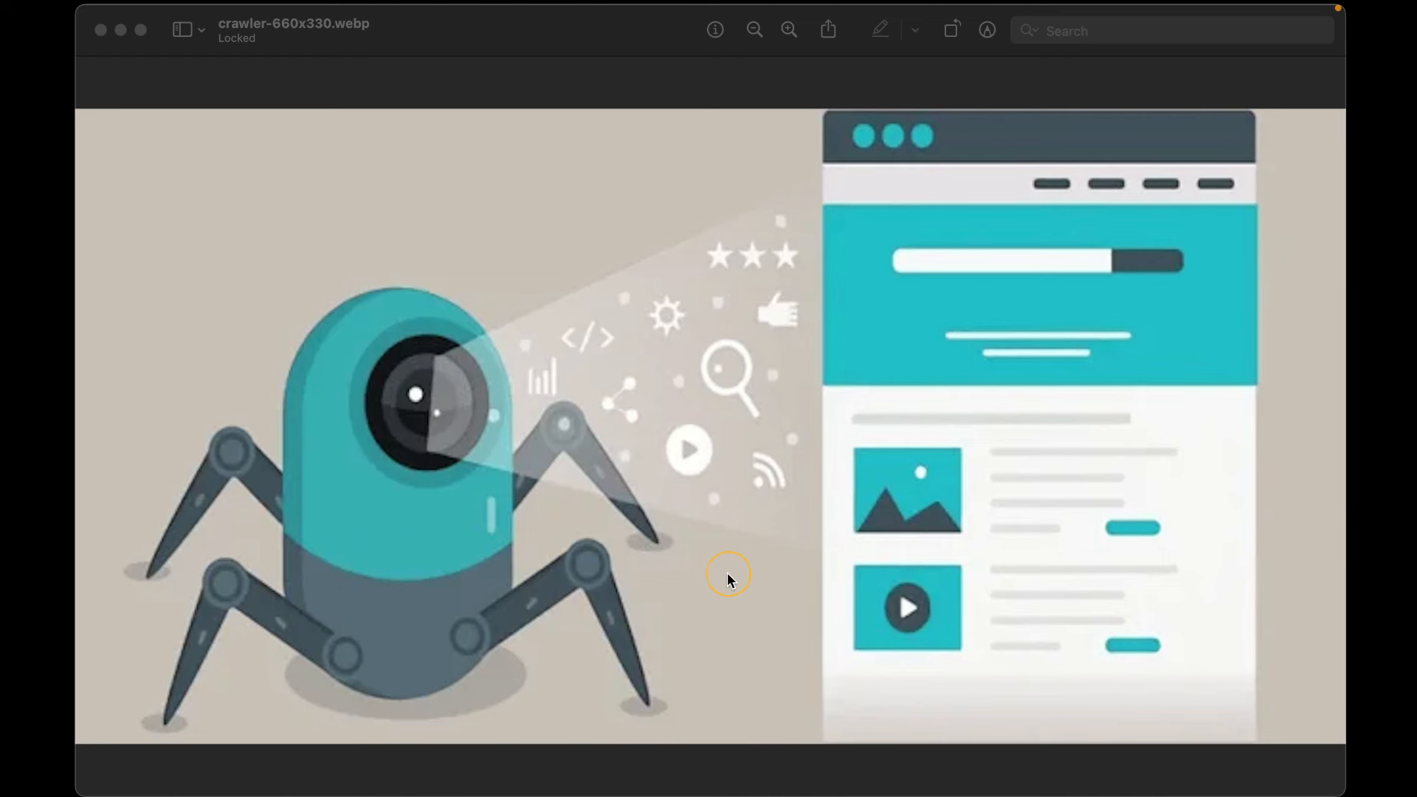
mouse_move(727, 574)
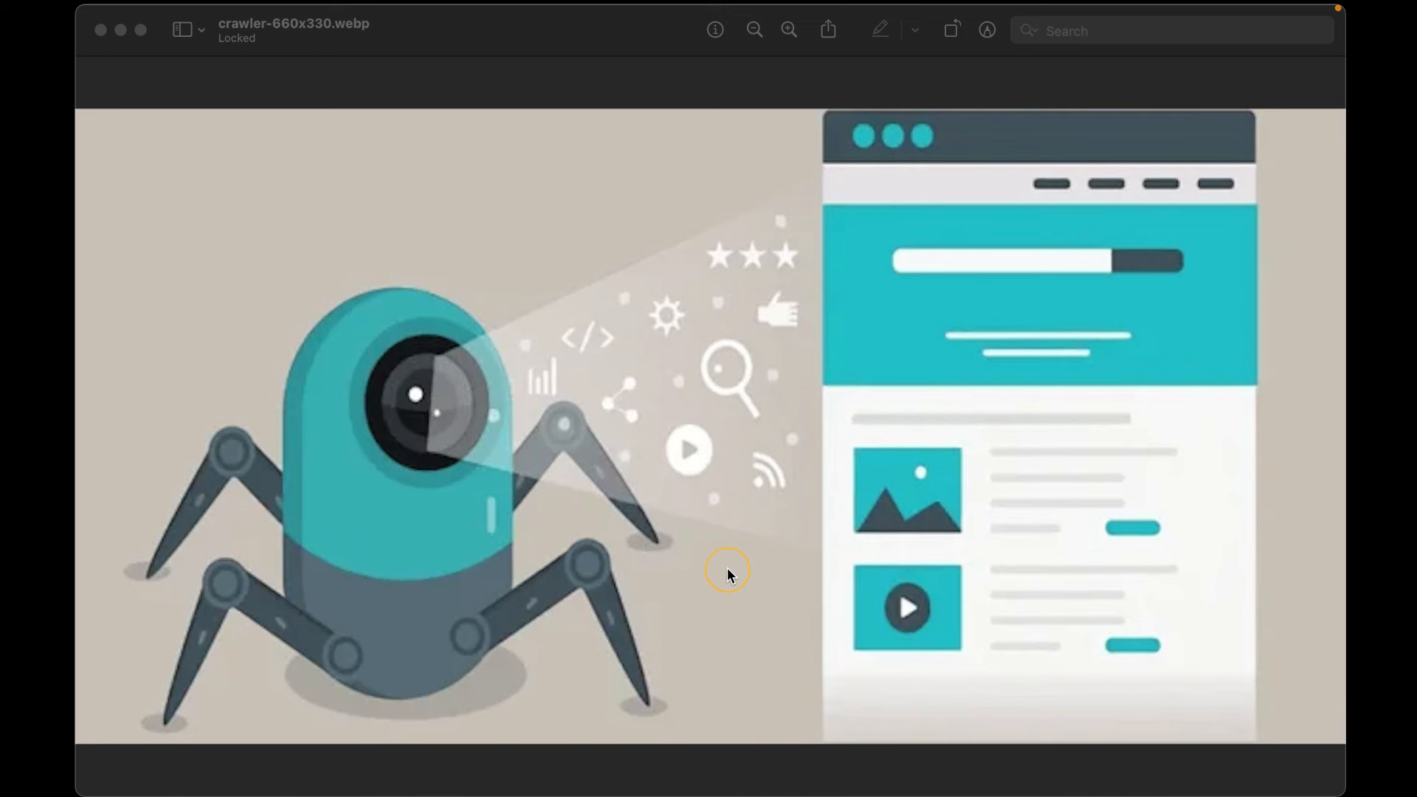
mouse_move(715, 533)
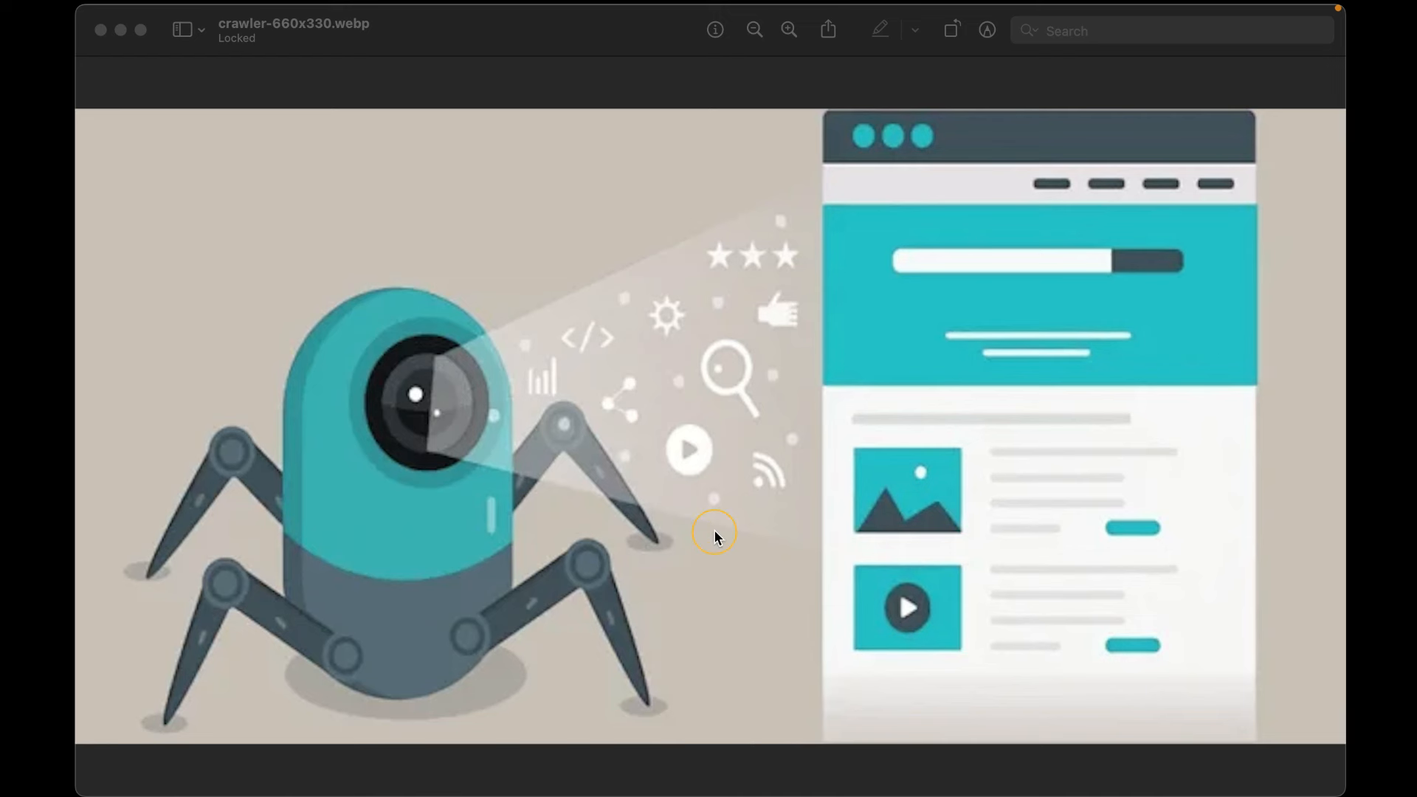
mouse_move(706, 553)
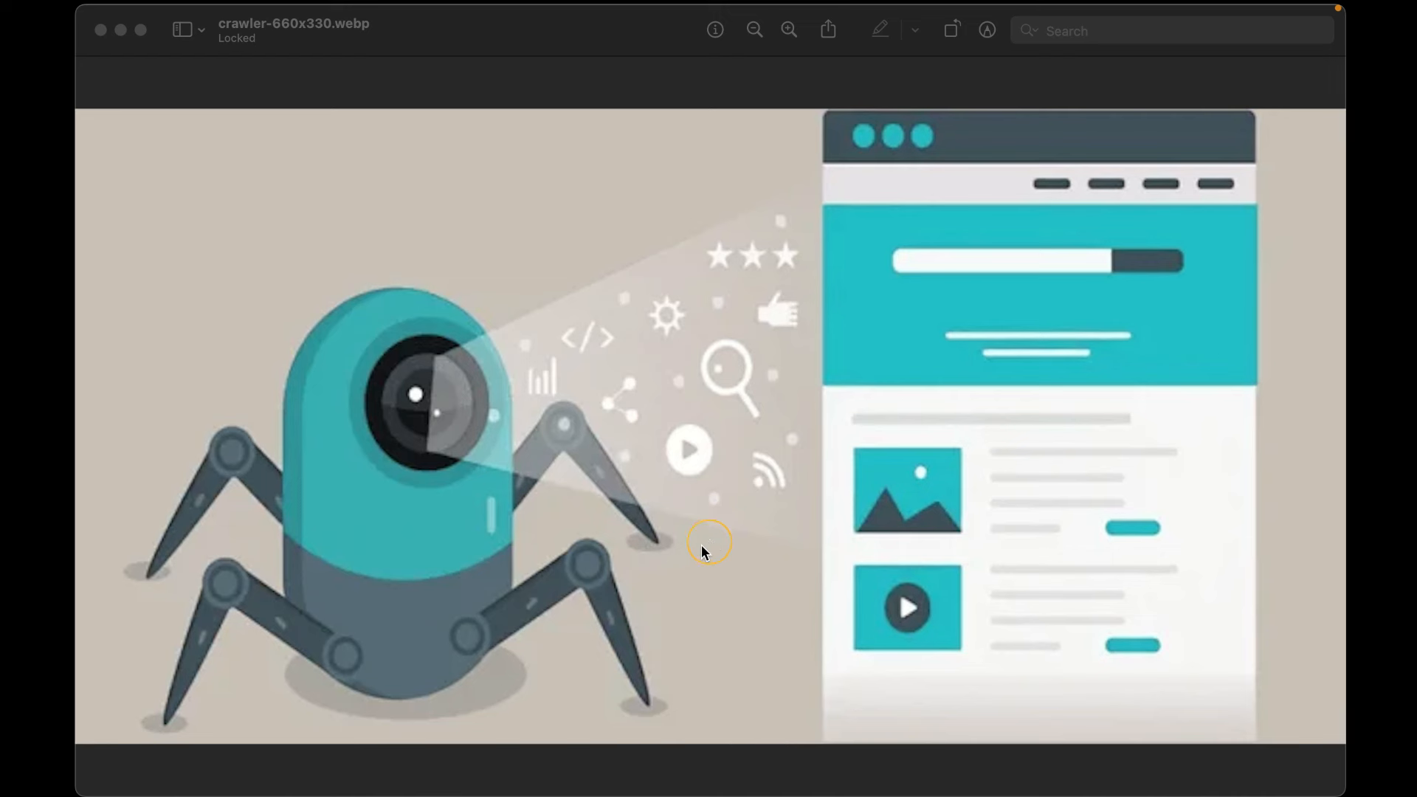
mouse_move(729, 629)
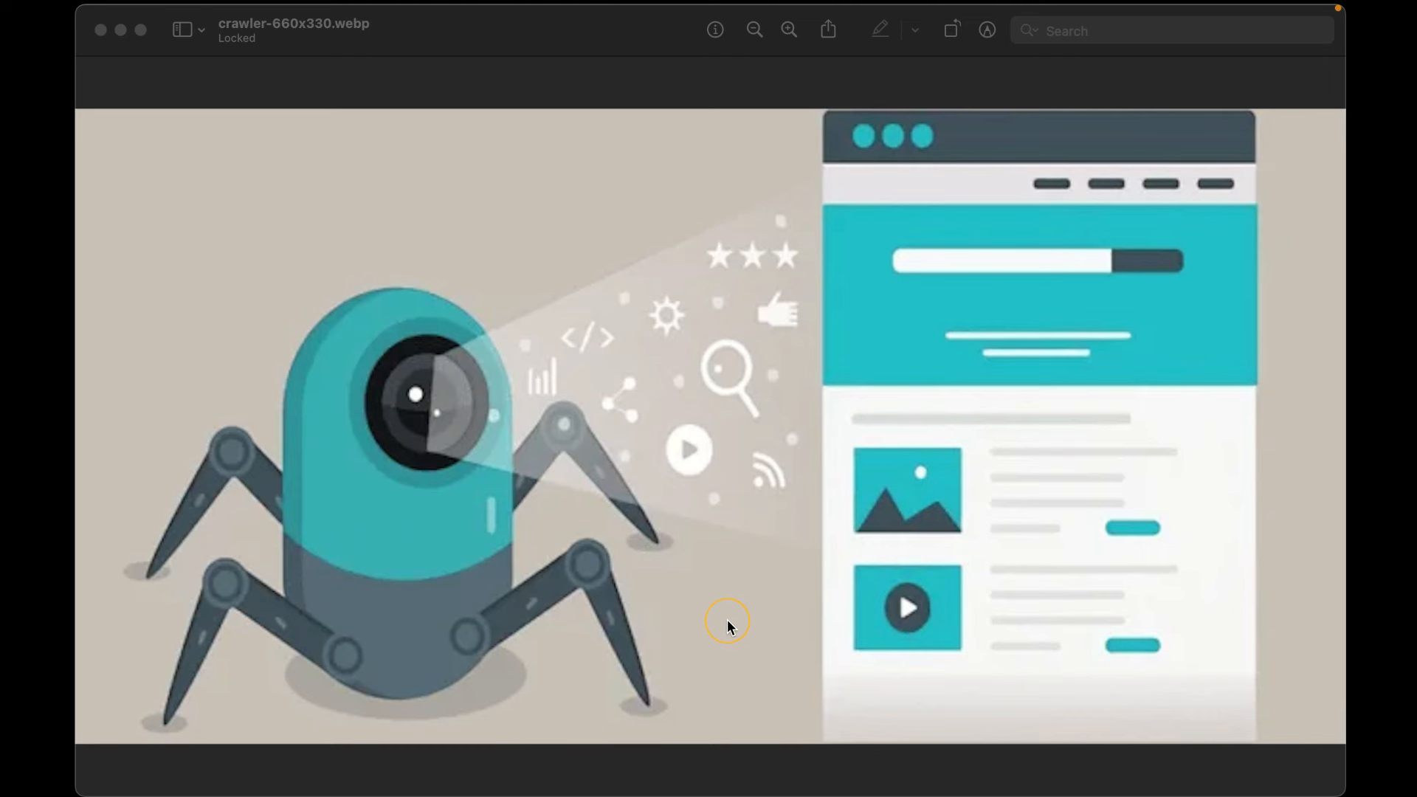
mouse_move(729, 619)
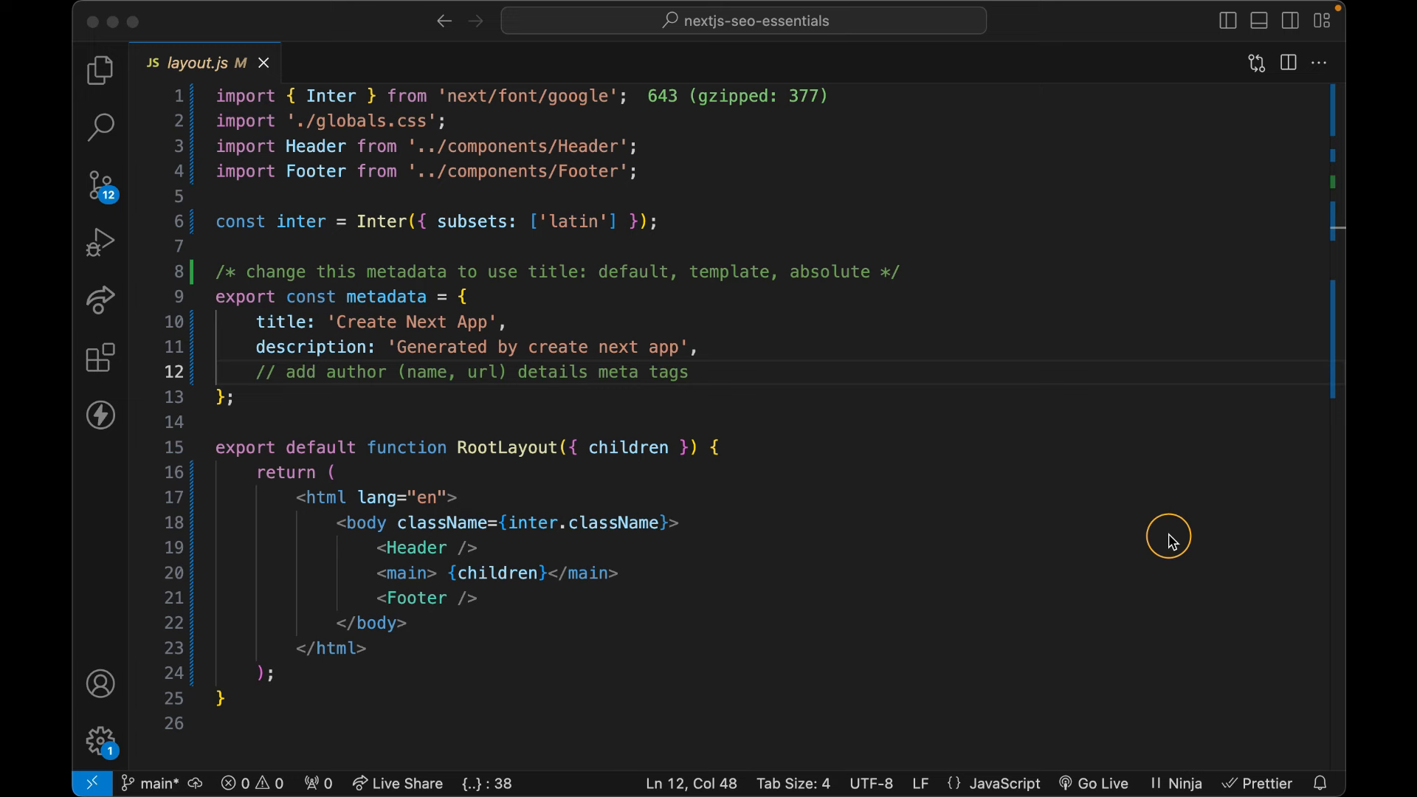
mouse_move(1170, 528)
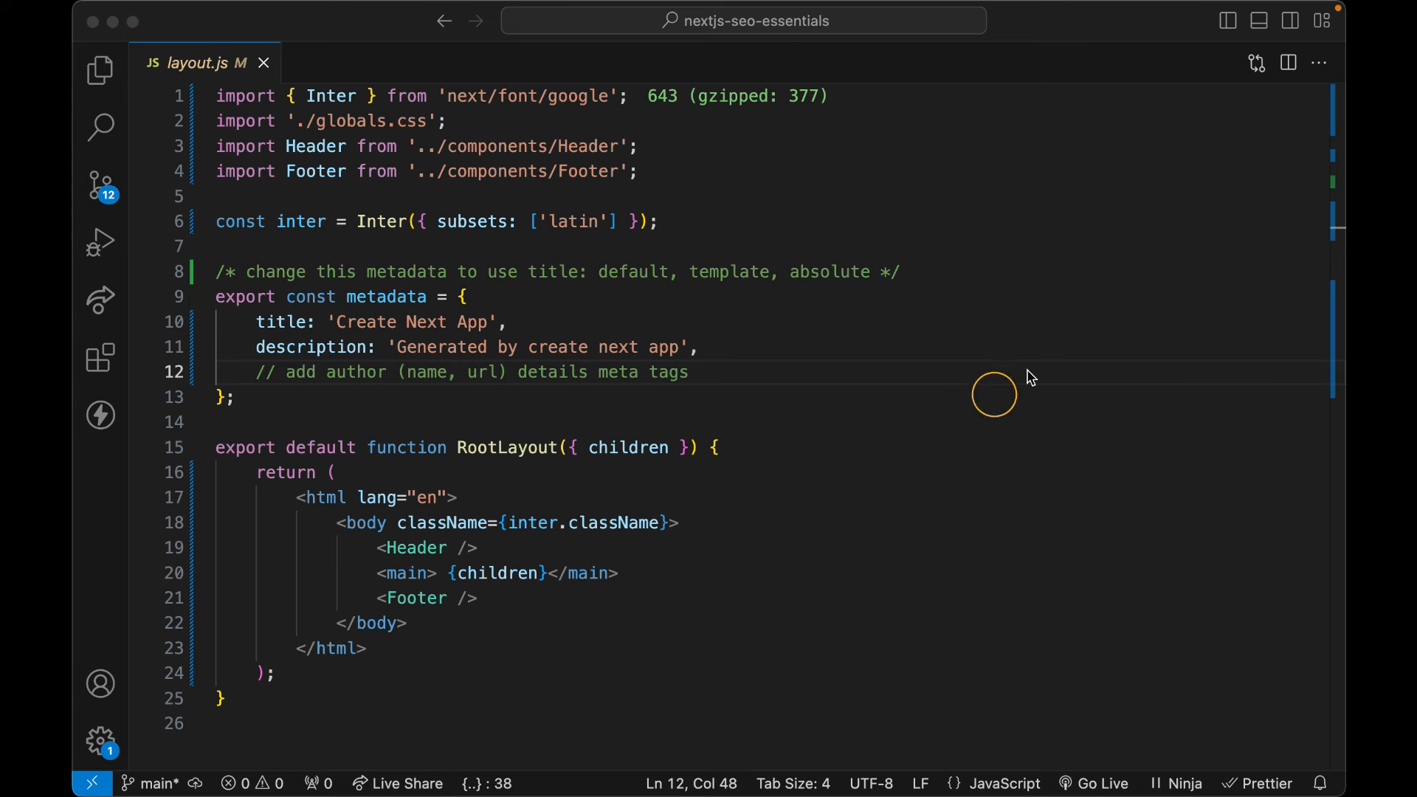
mouse_move(797, 375)
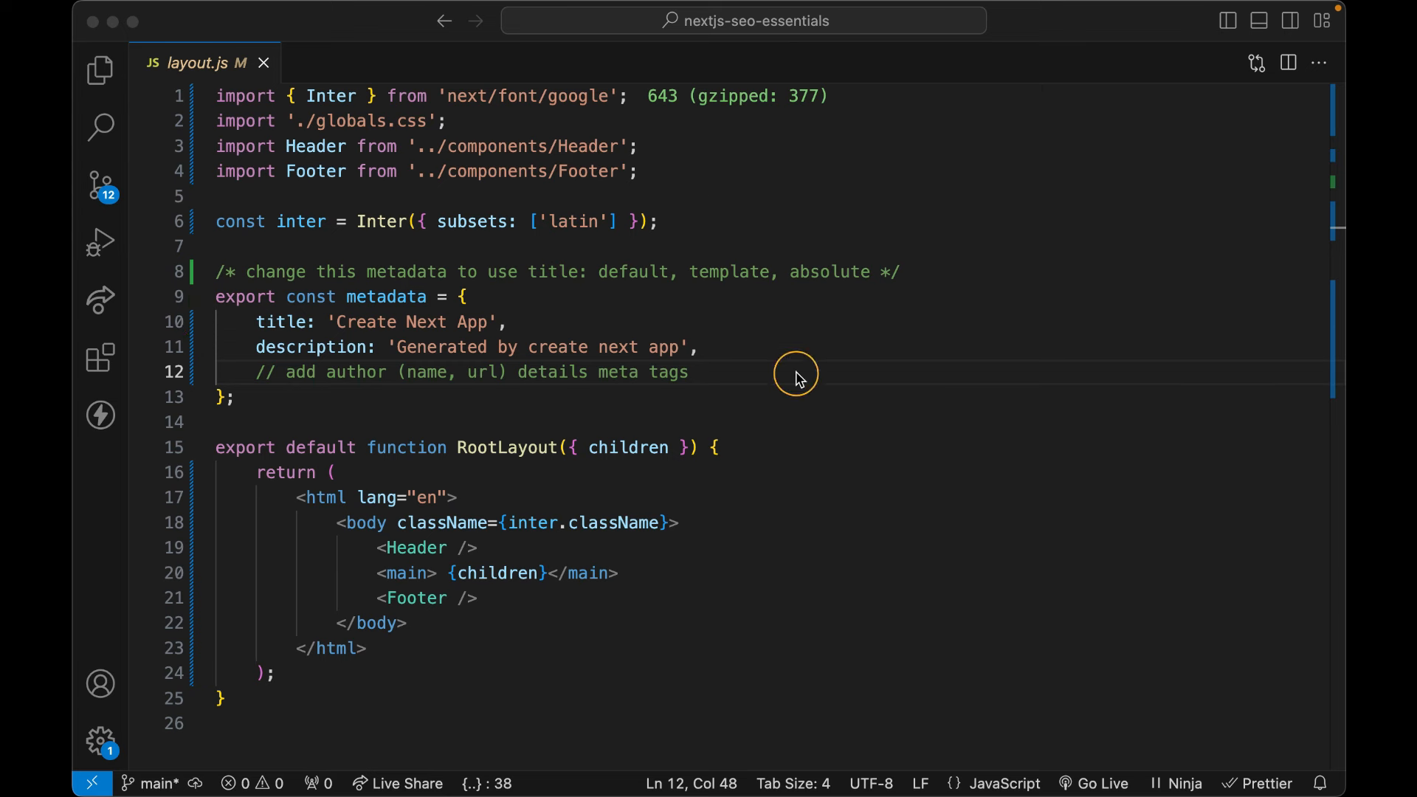